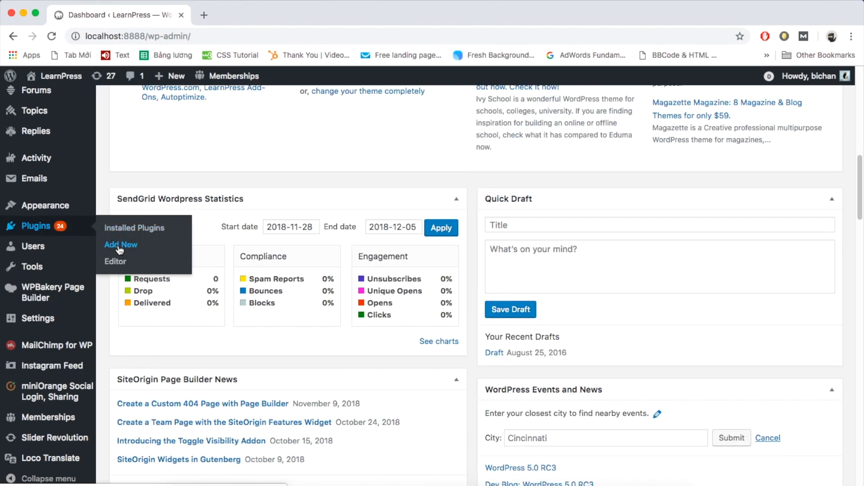
Step: Choose learnpress-woo-payment.3.0.1.zip from the LearnPress add-on folder for upload
click(121, 245)
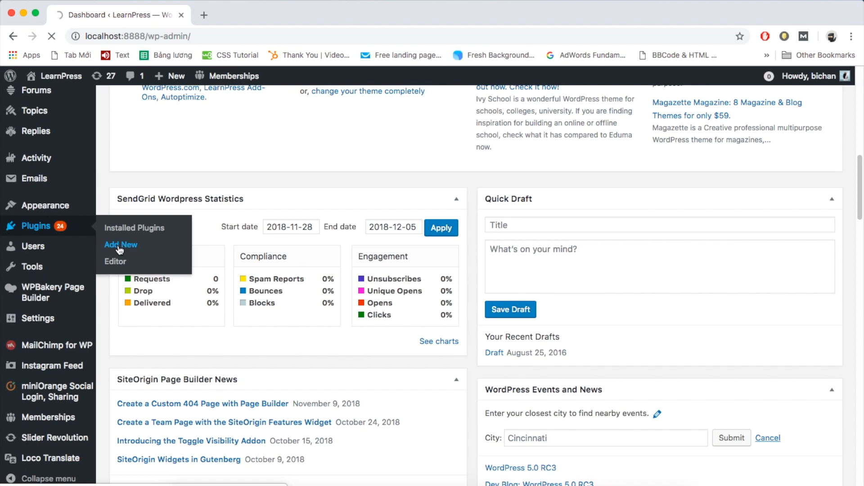
click(120, 245)
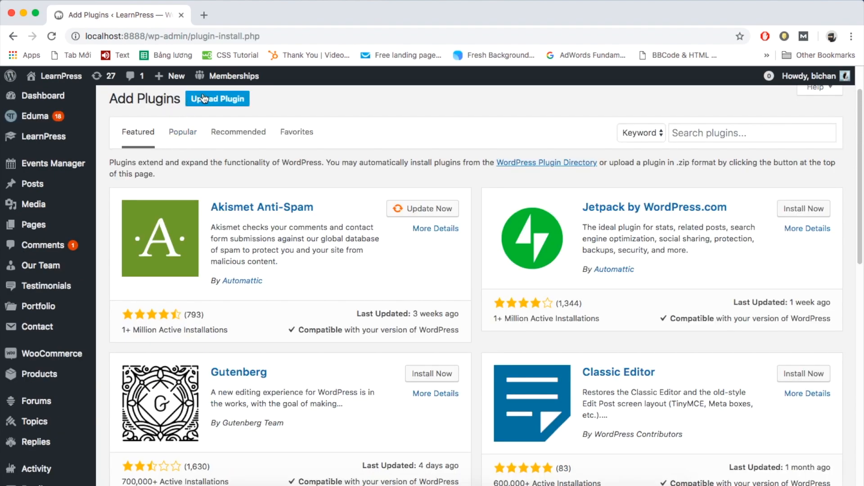
click(217, 98)
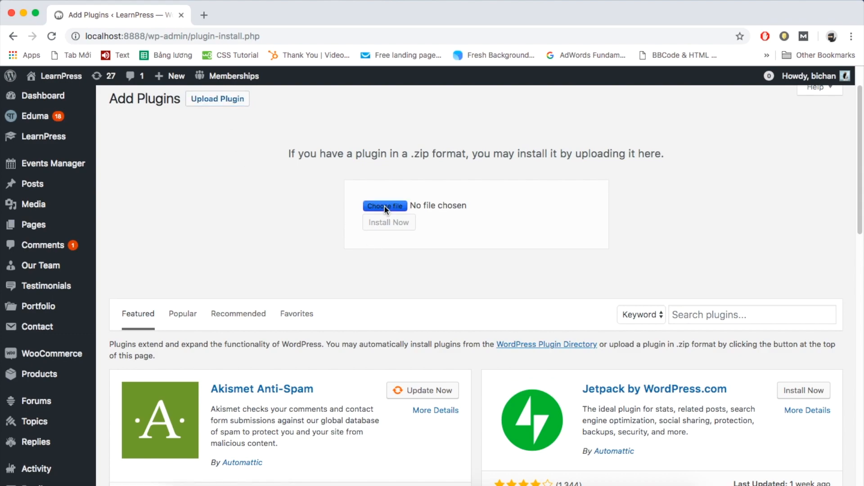
click(384, 206)
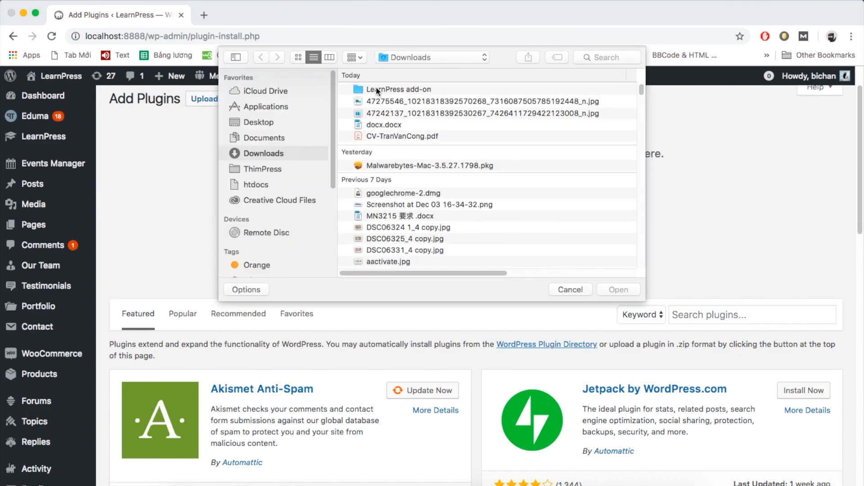
double_click(400, 90)
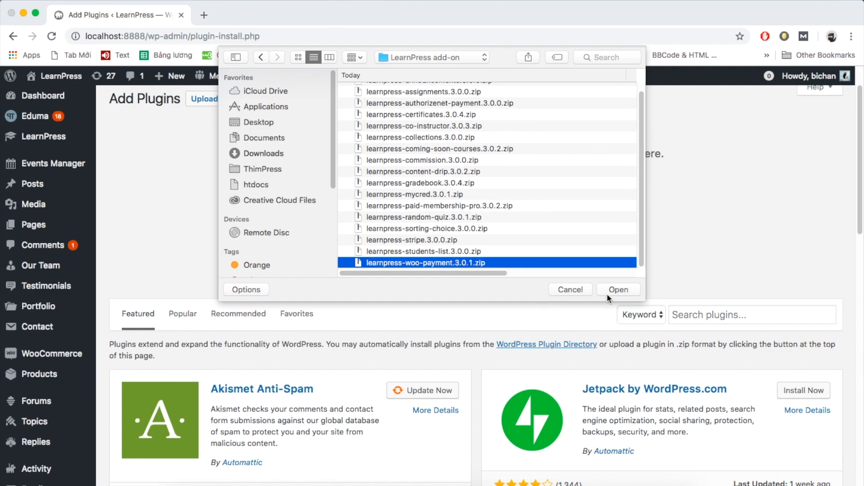
click(618, 289)
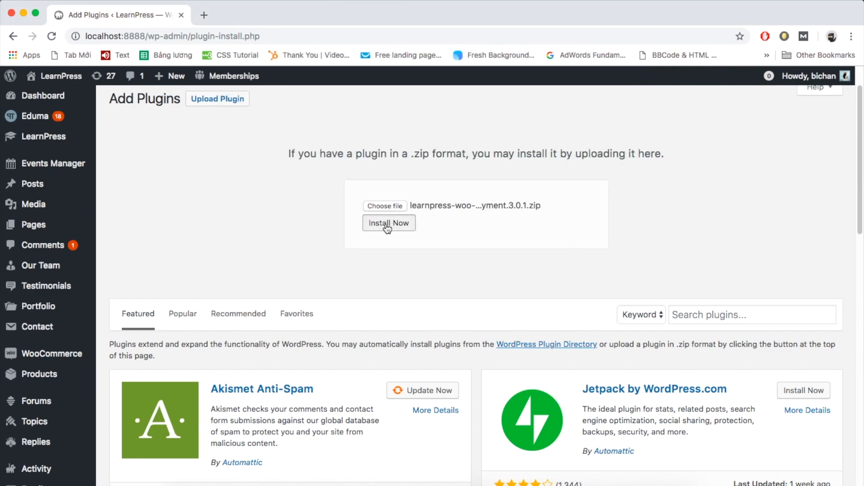
Step: Install the uploaded LearnPress WooCommerce payment add-on and activate it
click(389, 222)
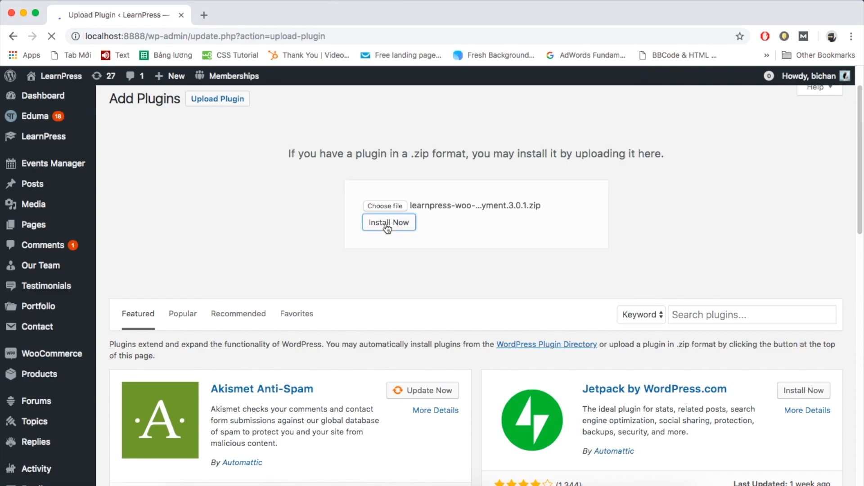
click(389, 222)
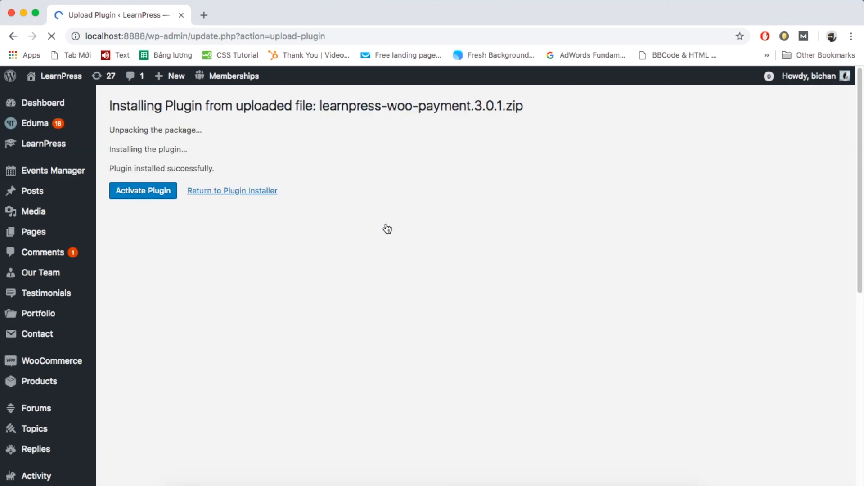
click(143, 190)
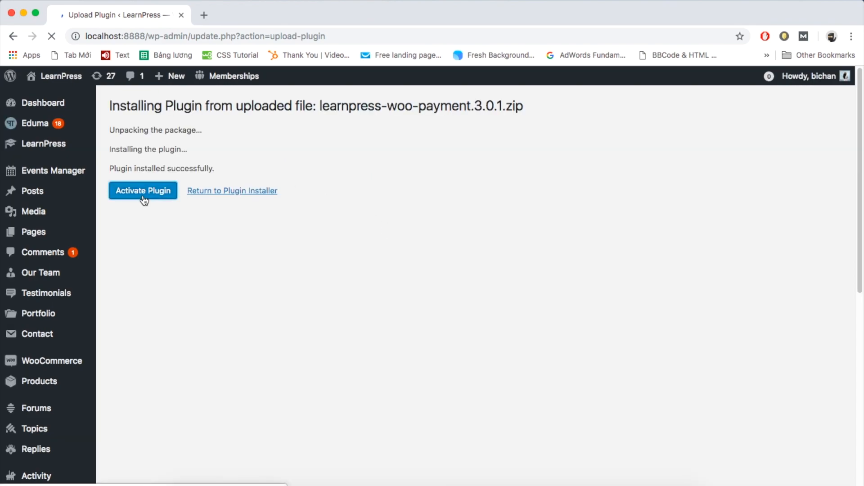
click(144, 190)
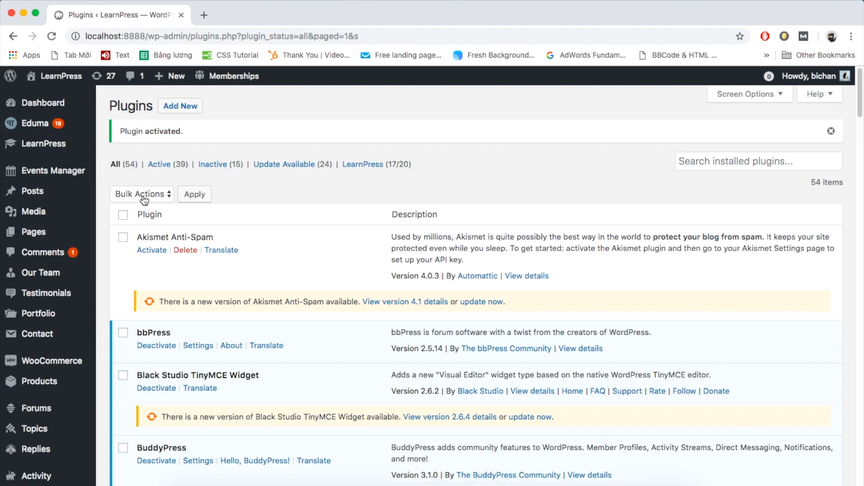
Step: Navigate to the WooCommerce Payment section of LearnPress payment settings
scroll(down, 3)
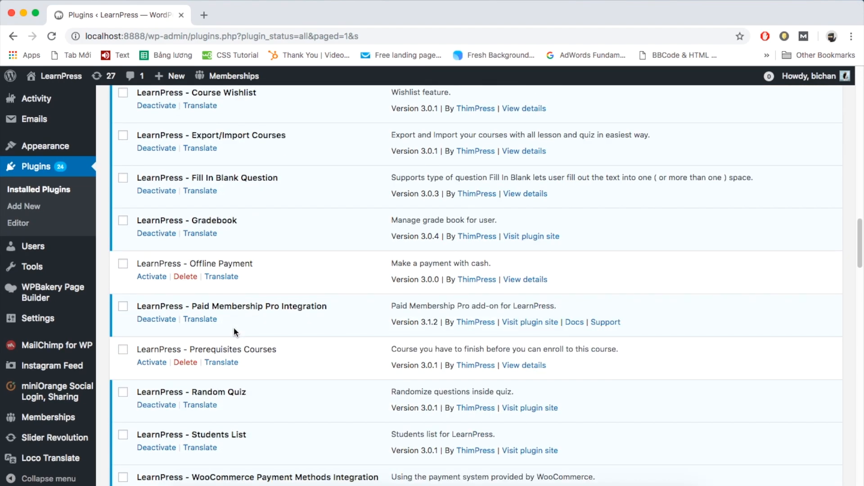
scroll(down, 3)
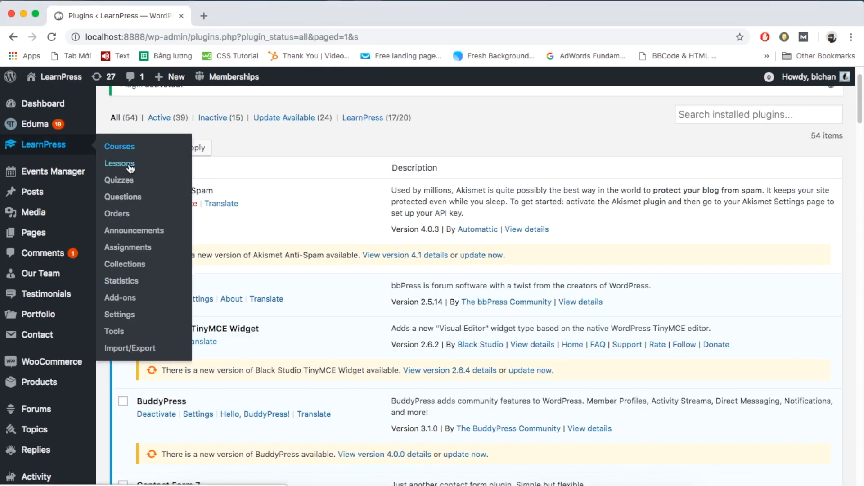
click(119, 314)
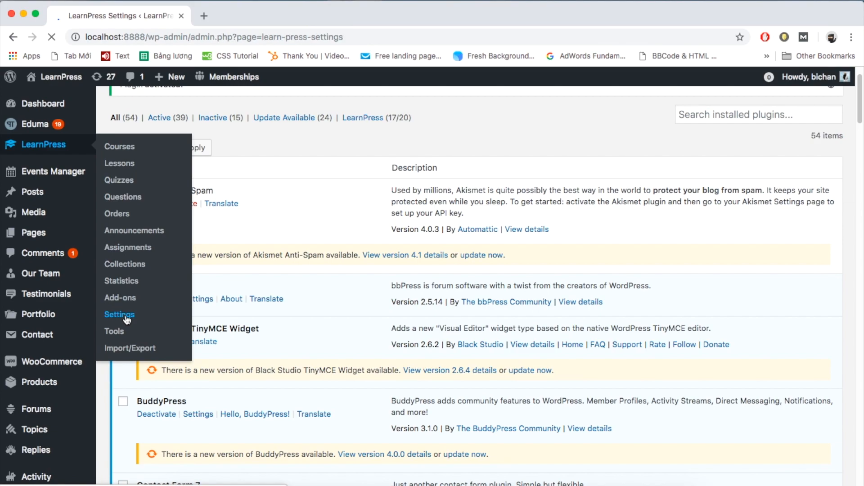
click(120, 314)
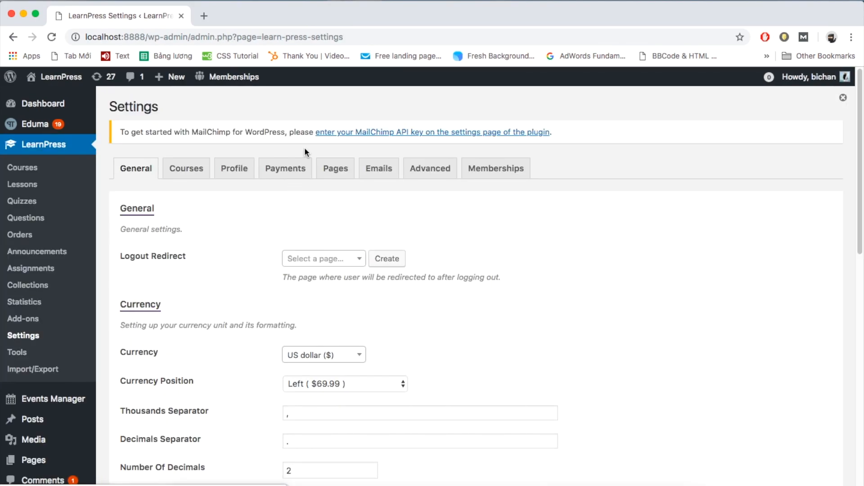
click(286, 168)
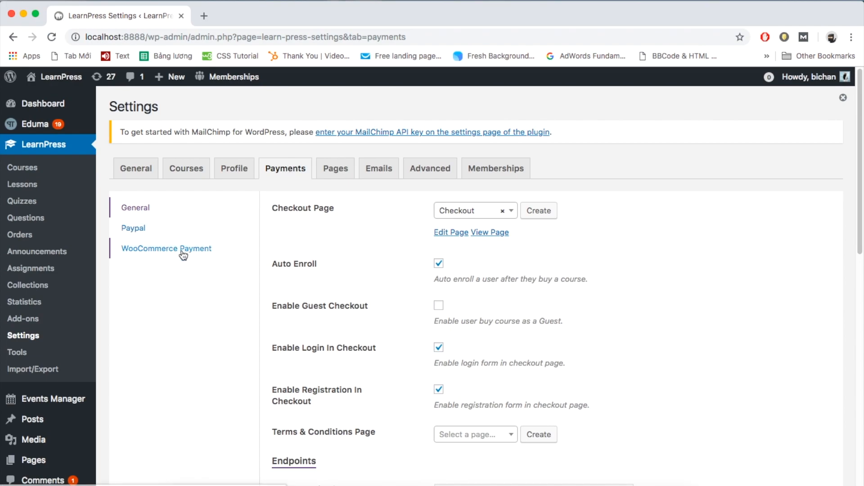
click(165, 248)
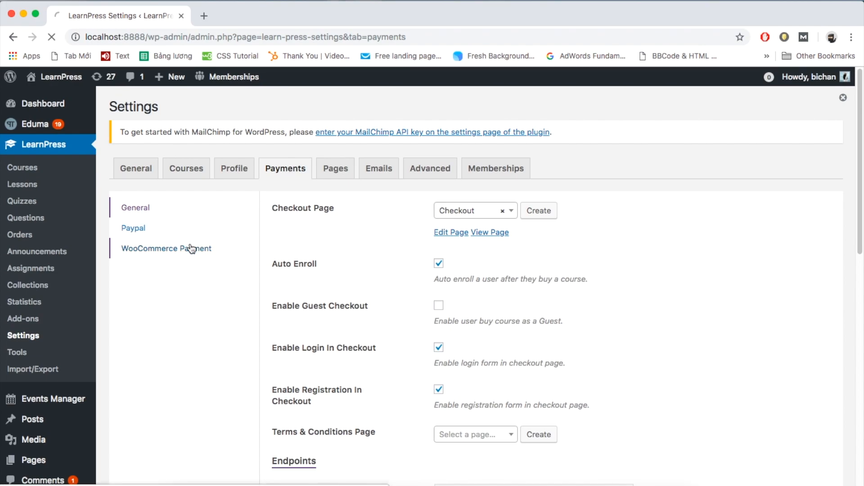
click(166, 248)
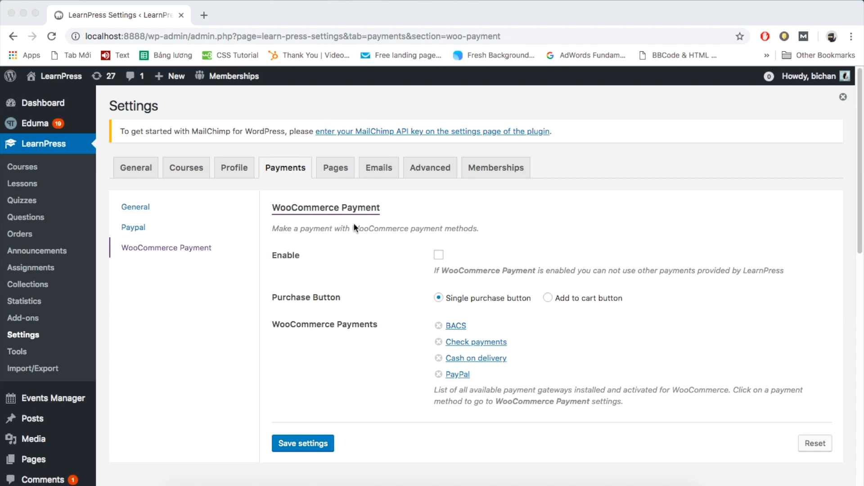
mouse_move(439, 258)
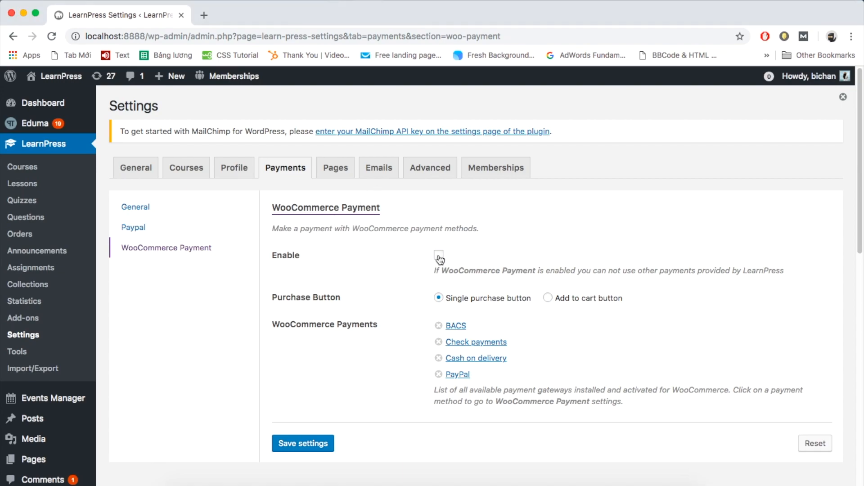
Step: Enable WooCommerce Payment for LearnPress, keeping single purchase, and save the settings
click(439, 253)
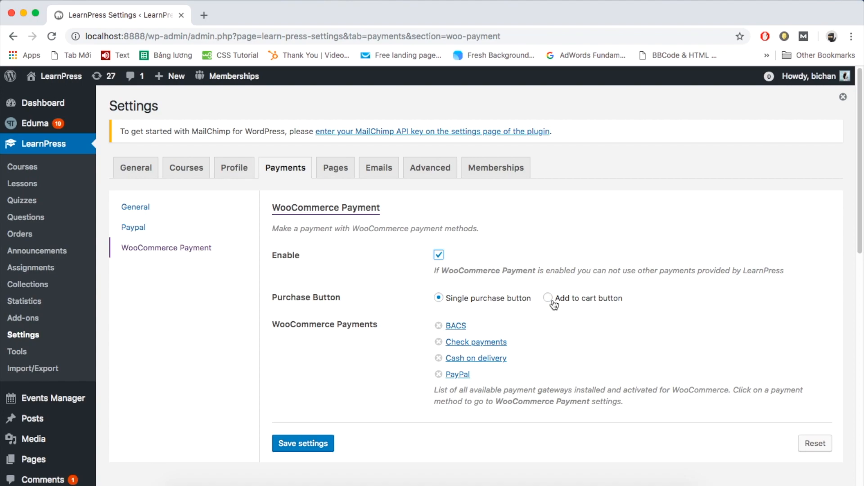
mouse_move(301, 443)
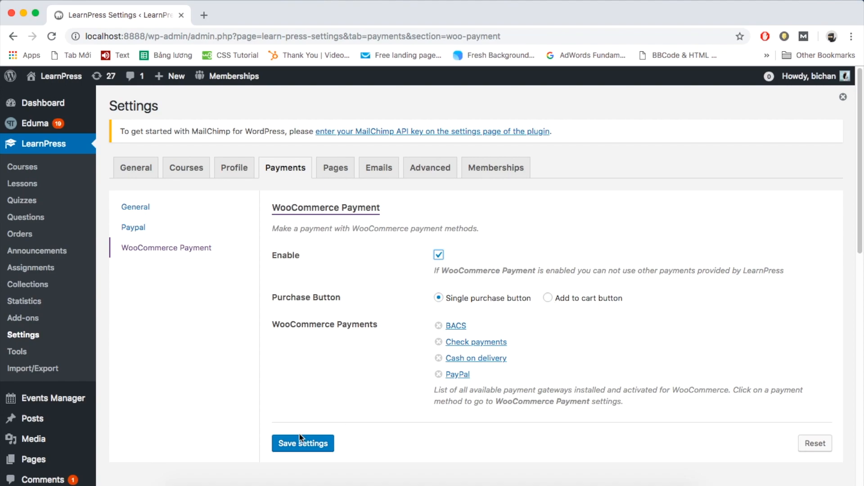
click(303, 443)
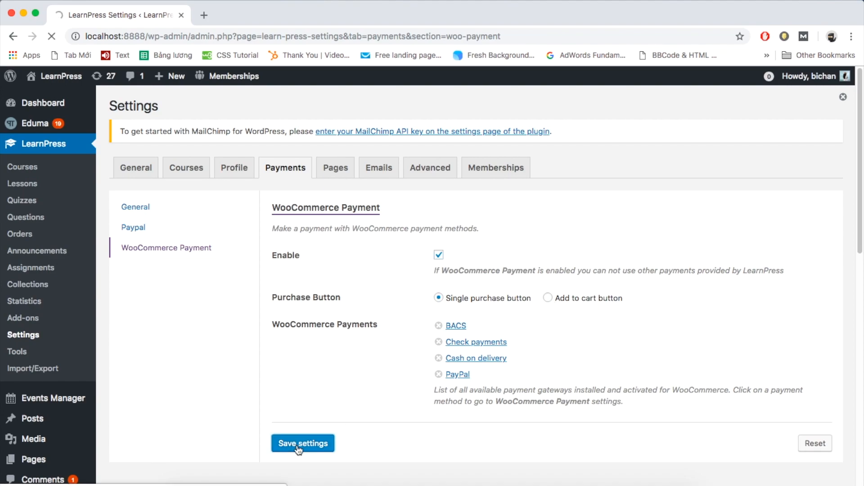
click(302, 443)
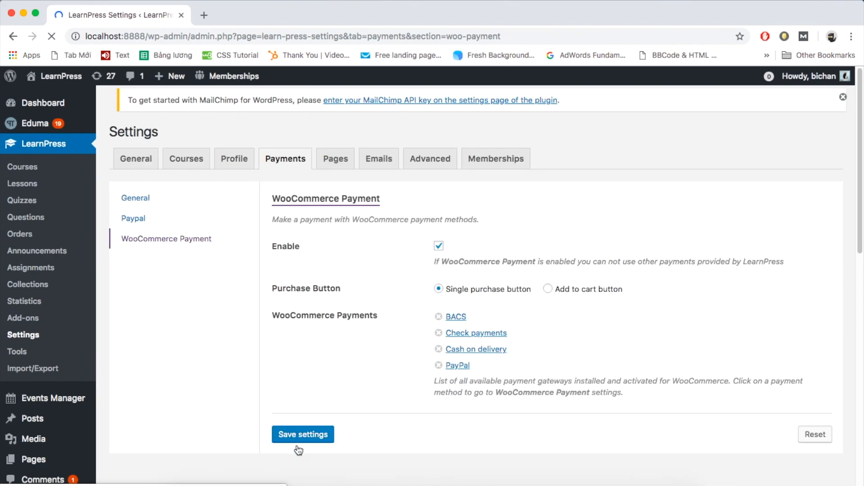
scroll(down, 3)
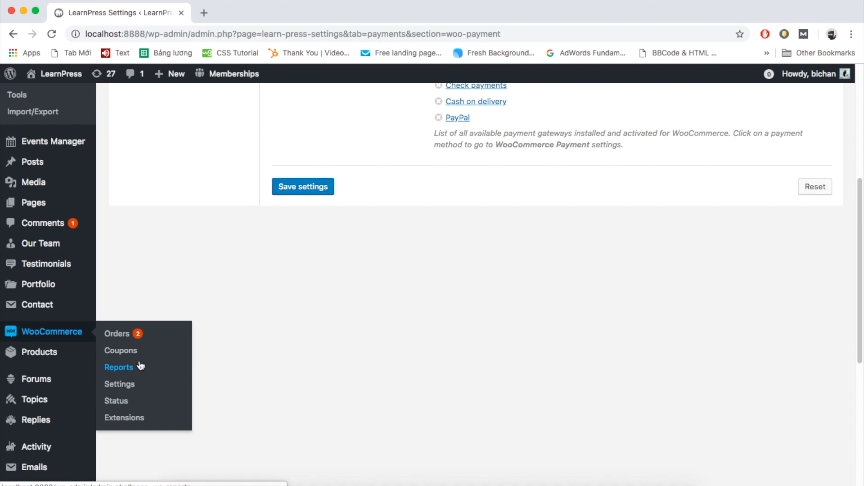
click(119, 384)
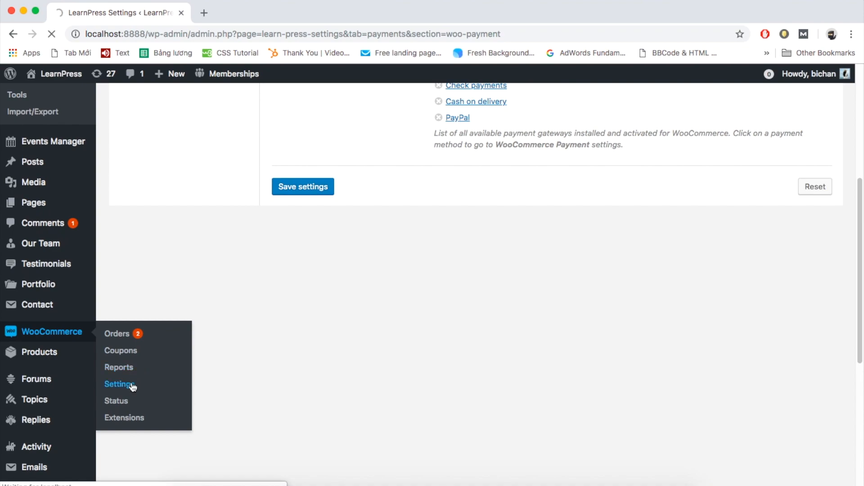
click(119, 384)
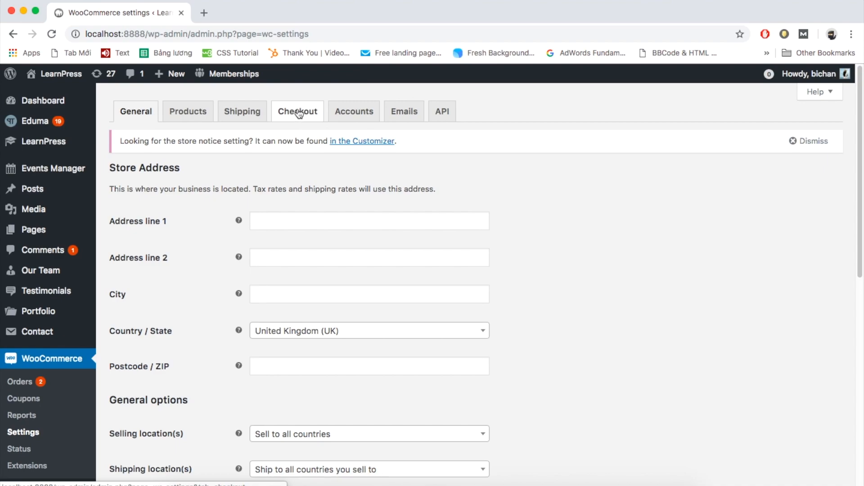
click(297, 110)
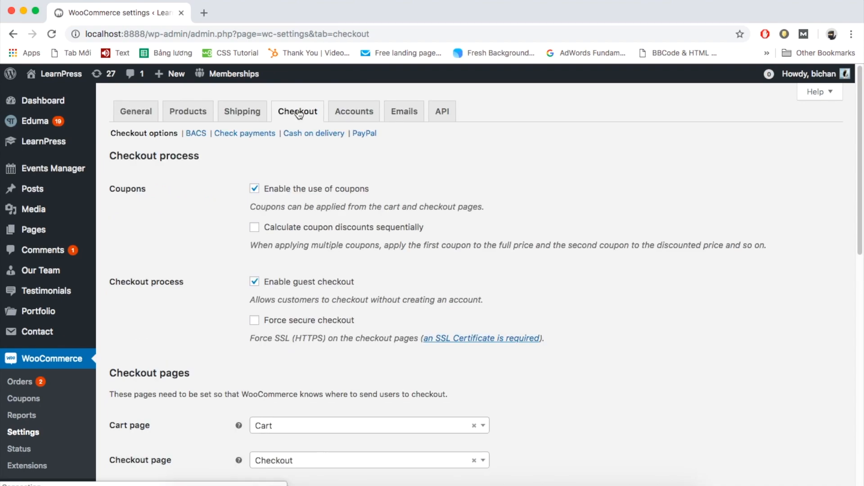
scroll(down, 3)
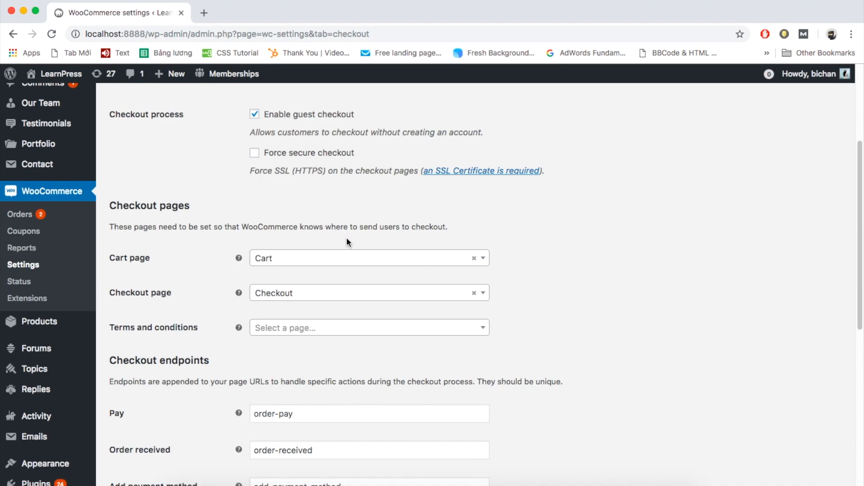
click(369, 258)
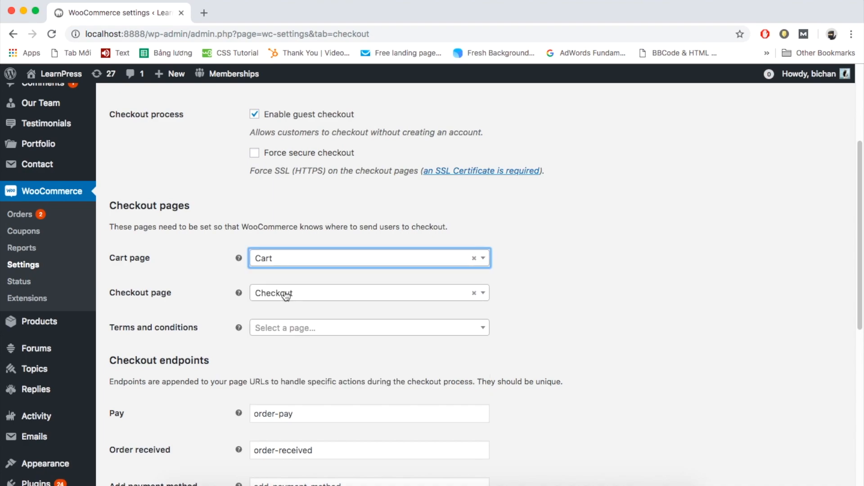
scroll(down, 3)
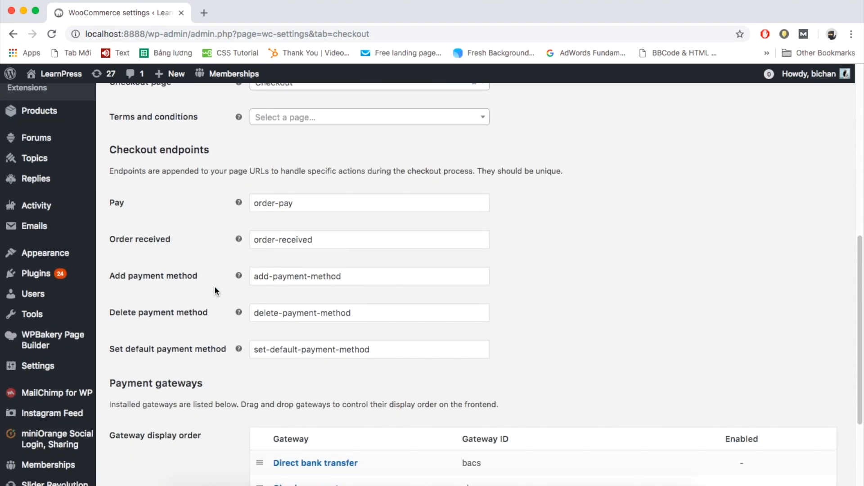
scroll(down, 3)
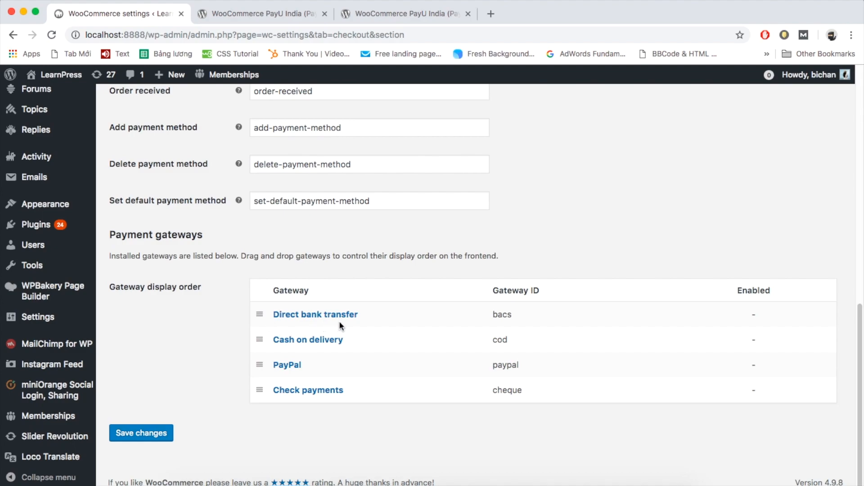
mouse_move(777, 306)
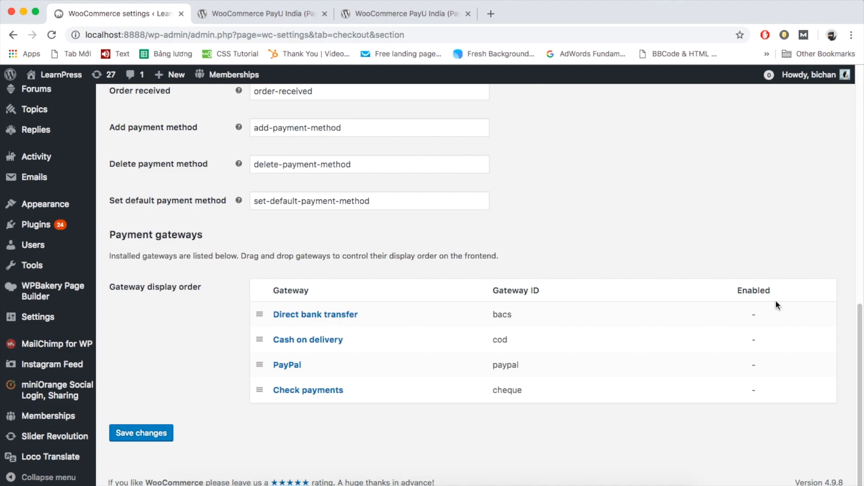
mouse_move(714, 395)
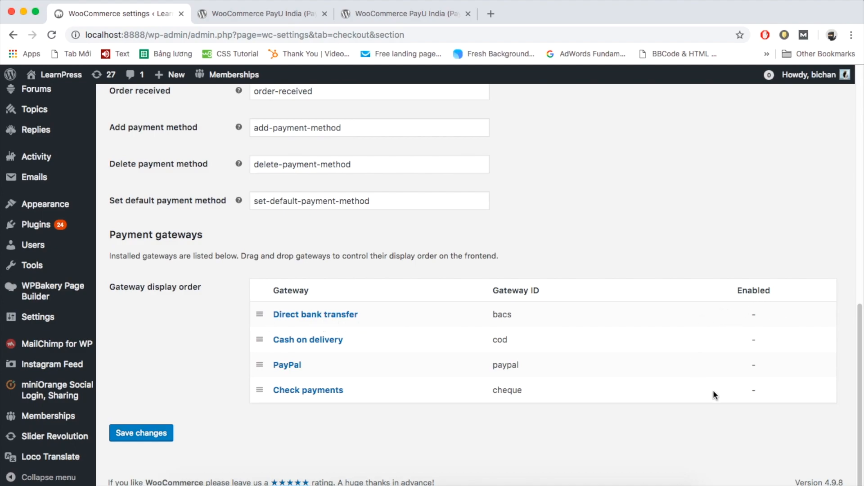
mouse_move(773, 315)
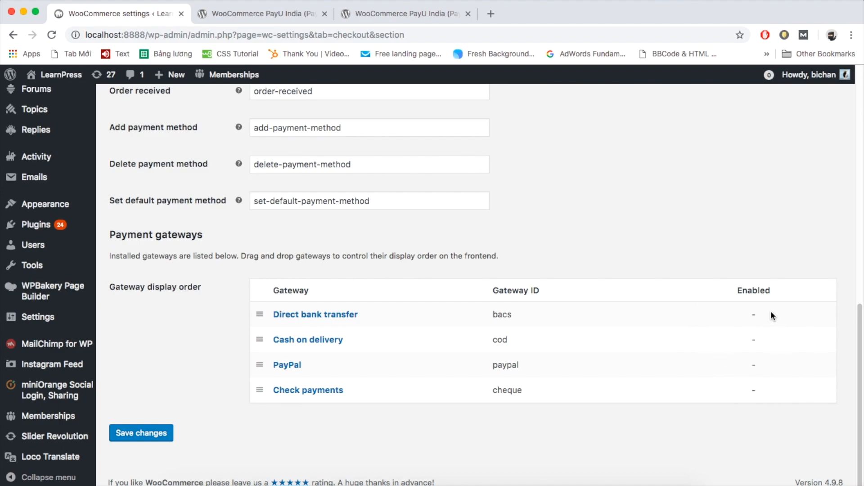
mouse_move(754, 317)
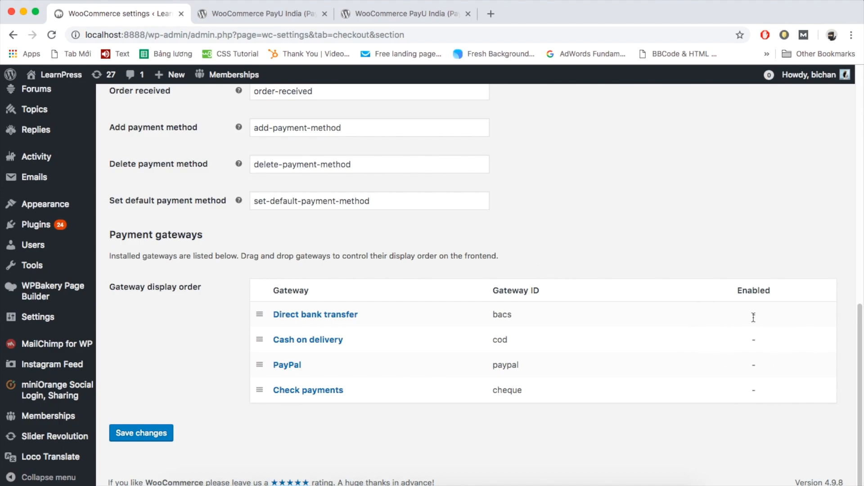
mouse_move(314, 321)
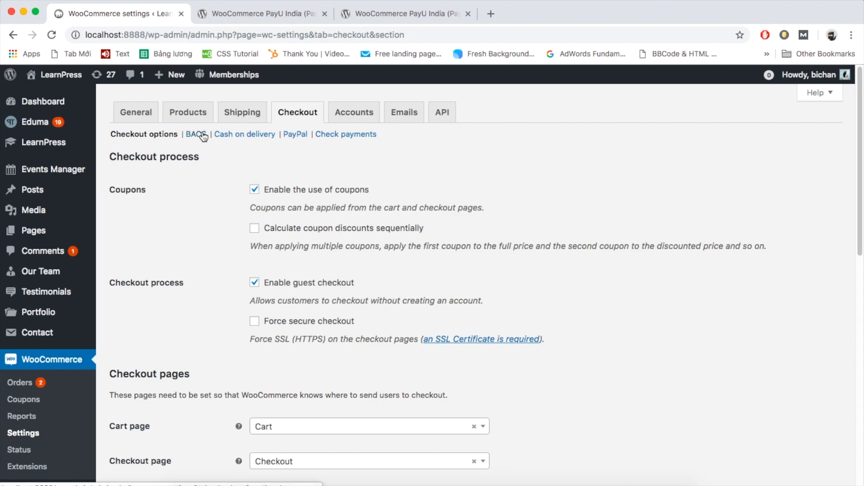
Step: Enable bank transfer (BACS) with its default title and description and save changes
click(195, 134)
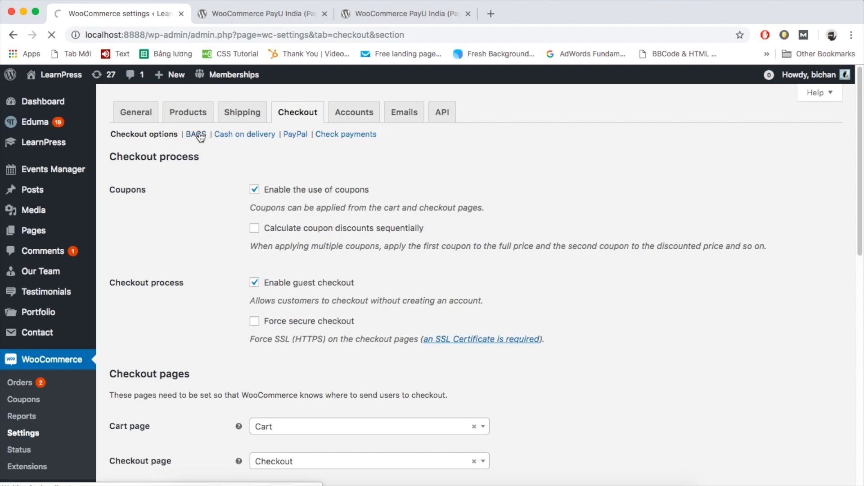
click(195, 134)
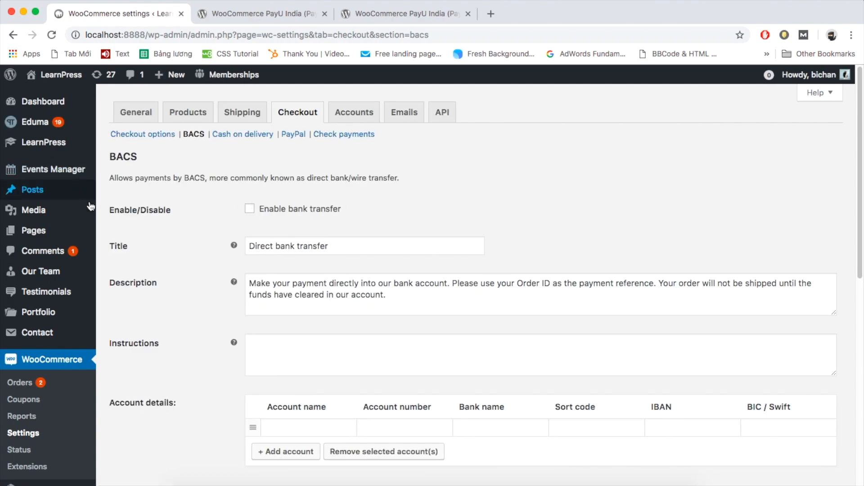
click(250, 208)
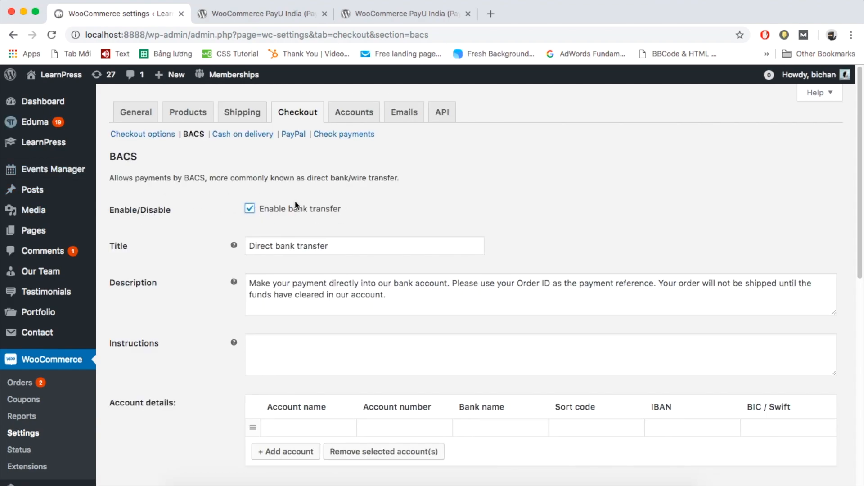
scroll(down, 3)
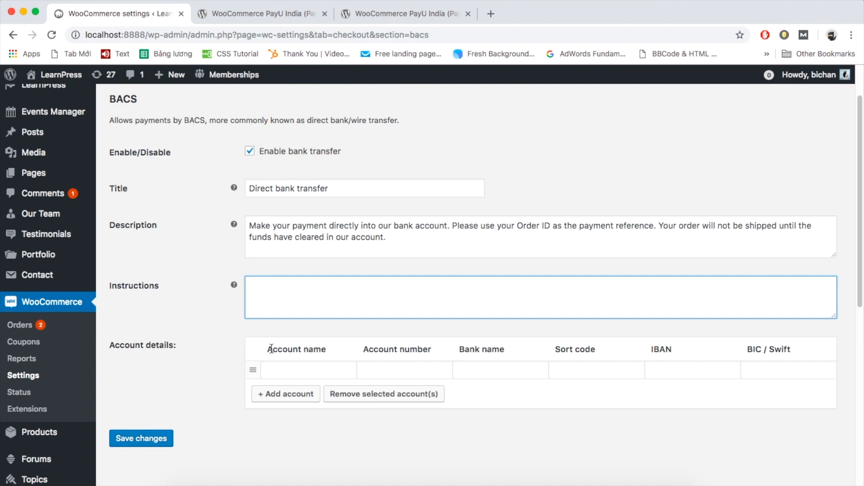
mouse_move(487, 353)
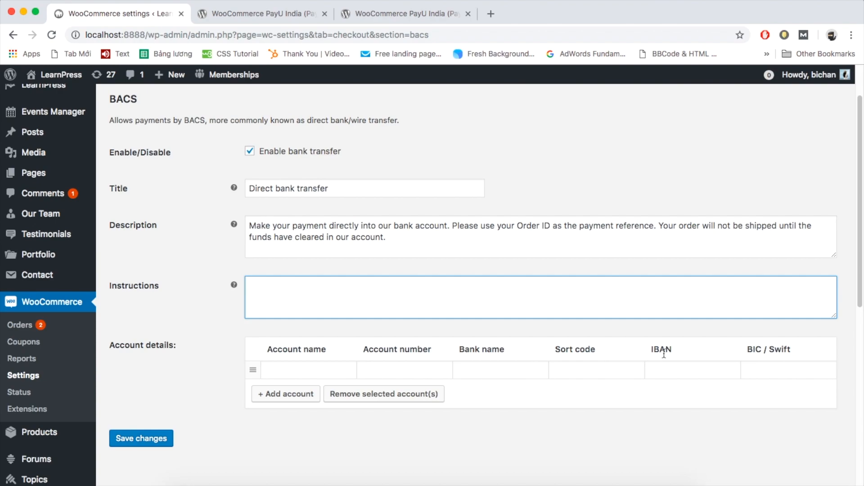
mouse_move(794, 355)
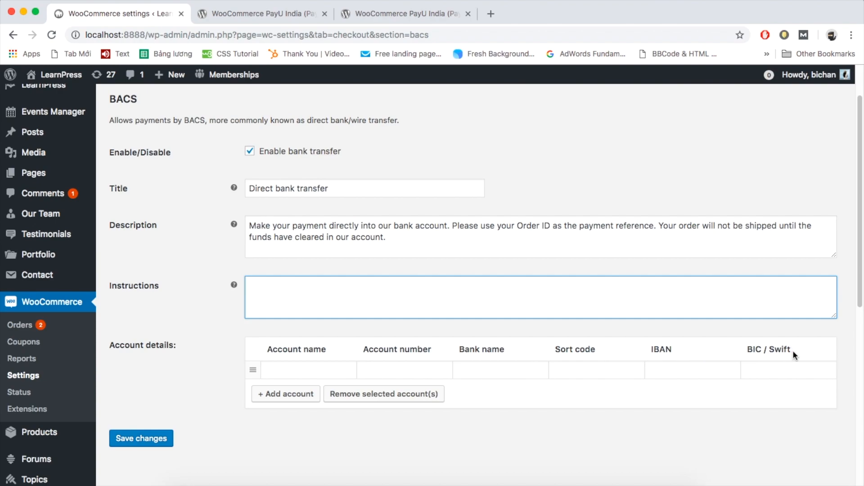
mouse_move(208, 363)
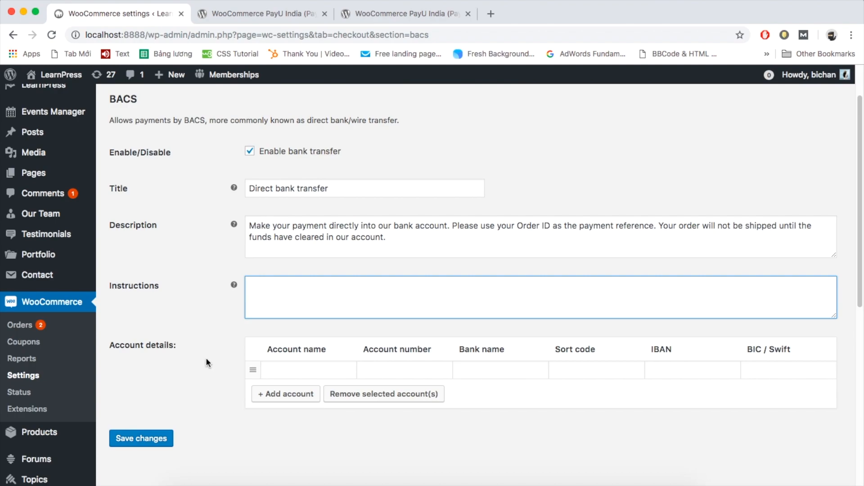
mouse_move(101, 414)
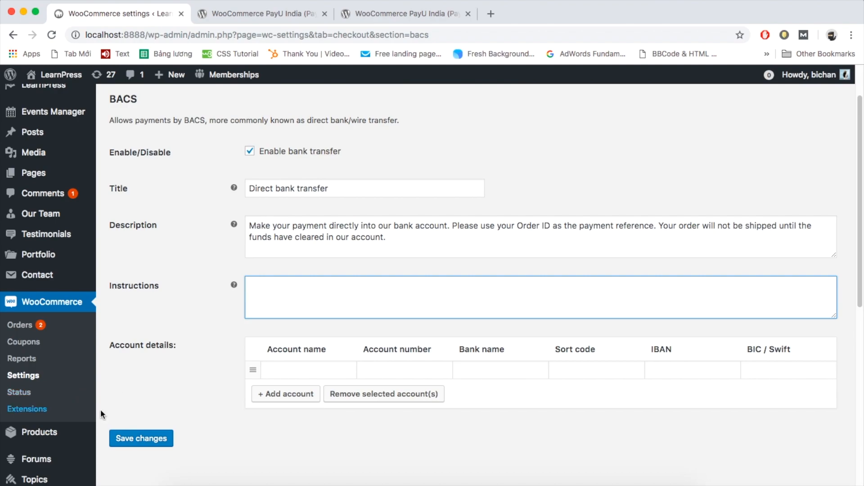
click(141, 439)
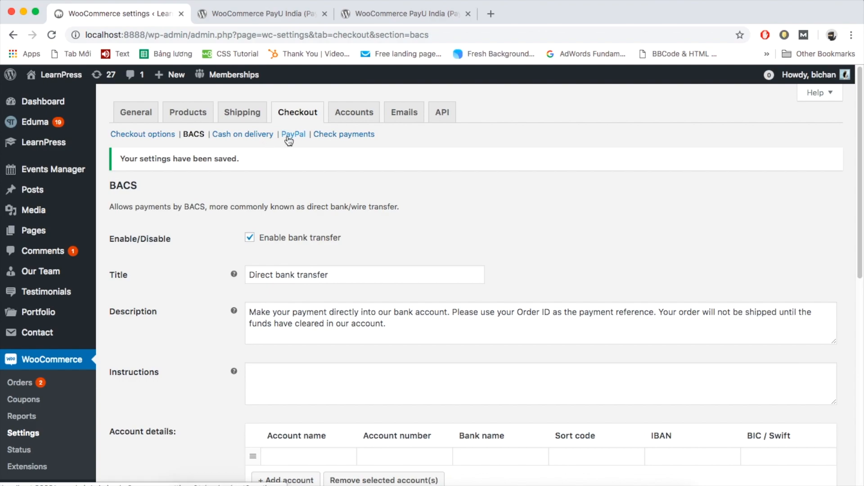
Step: Enable PayPal Standard in its WooCommerce gateway settings, keeping email and API credentials
click(293, 134)
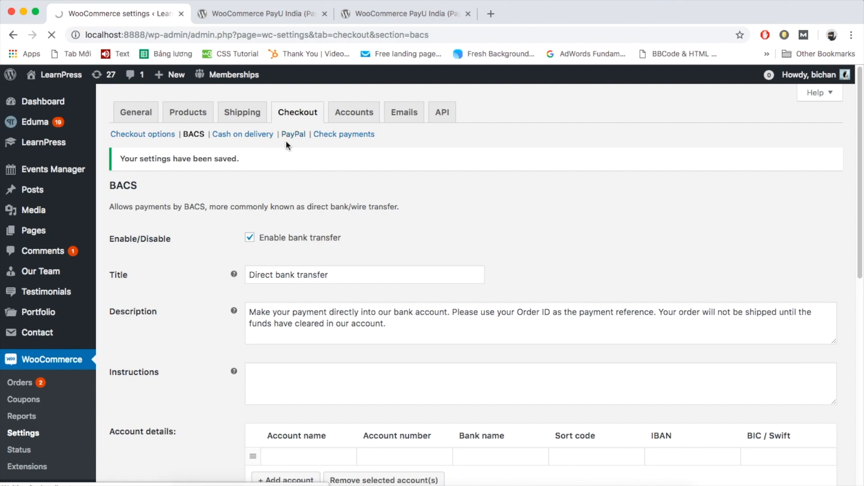
click(294, 134)
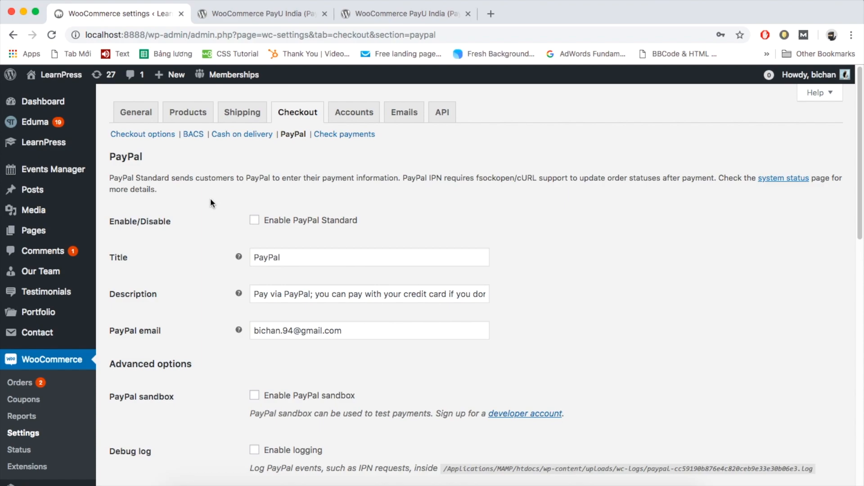
click(254, 219)
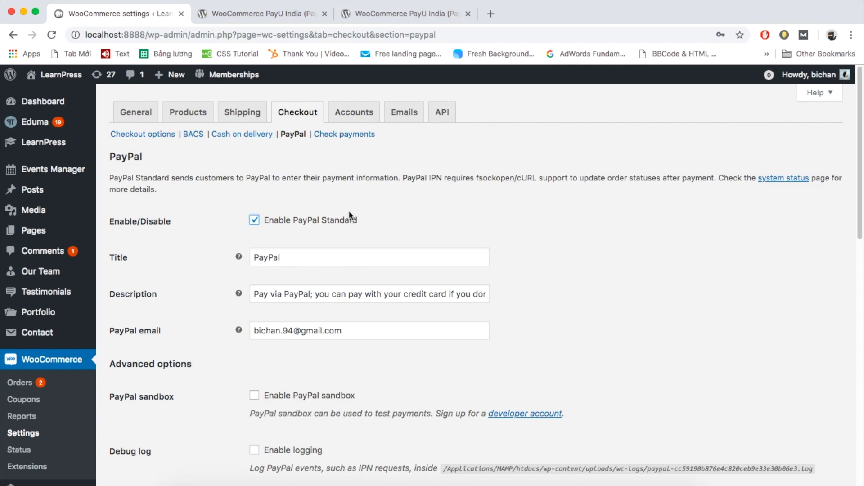
scroll(down, 3)
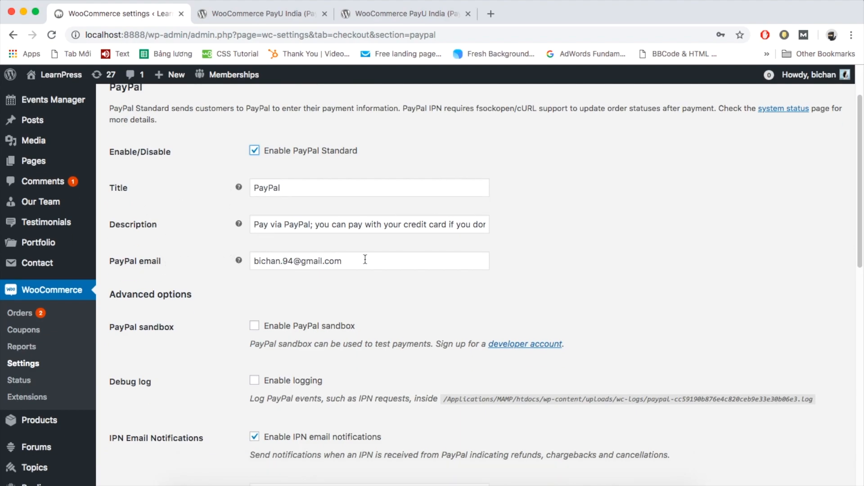
mouse_move(247, 268)
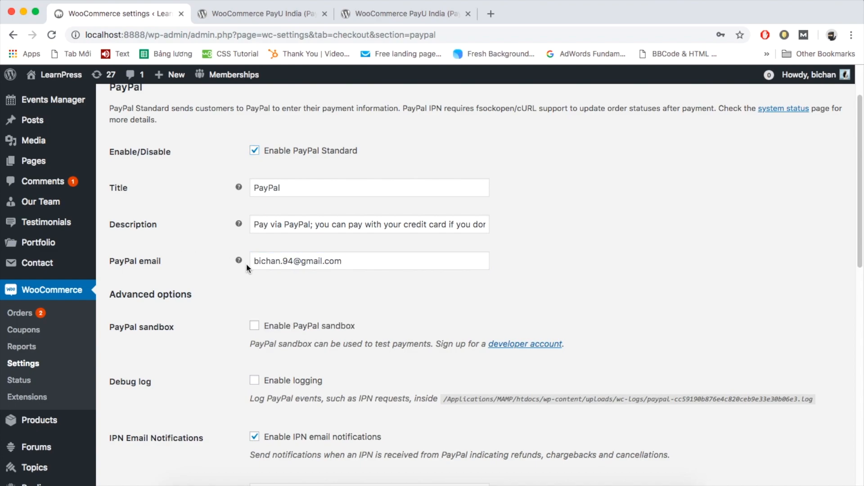
scroll(down, 3)
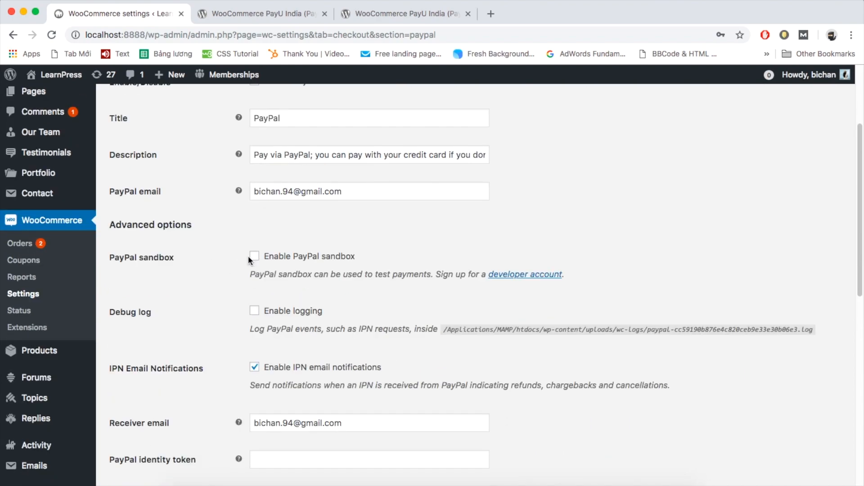
mouse_move(248, 249)
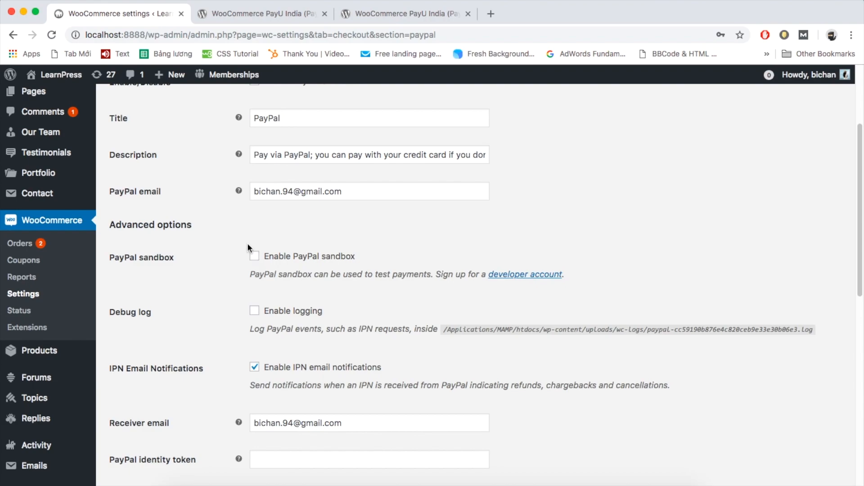
mouse_move(358, 301)
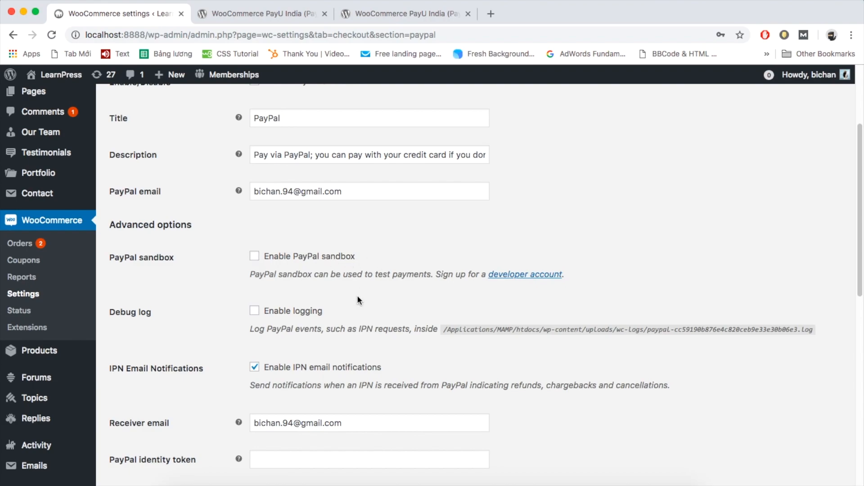
Step: Save the PayPal settings and return to the general checkout options
scroll(down, 3)
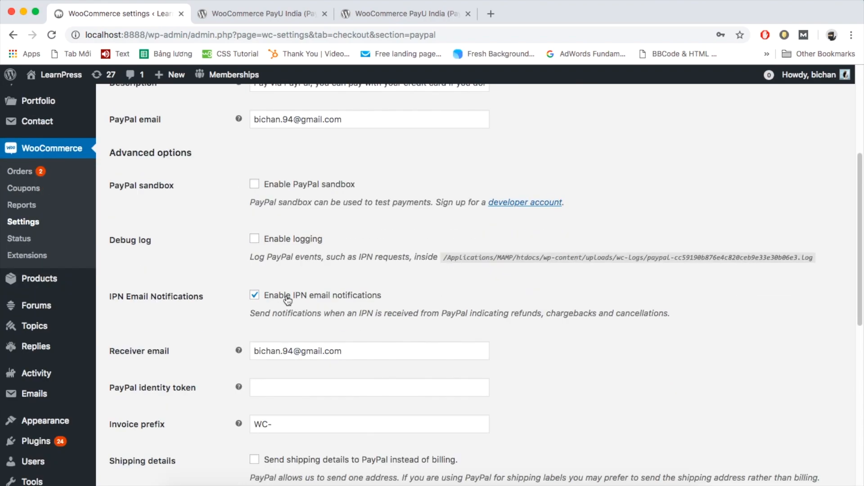
scroll(down, 3)
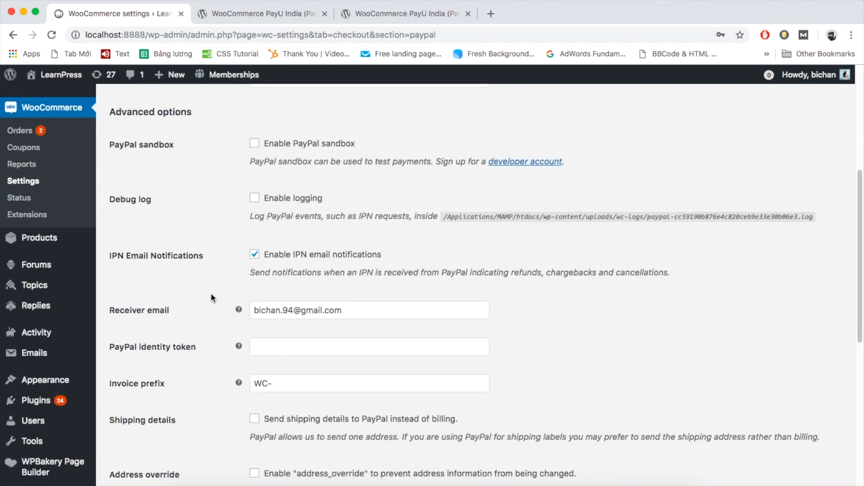
scroll(down, 3)
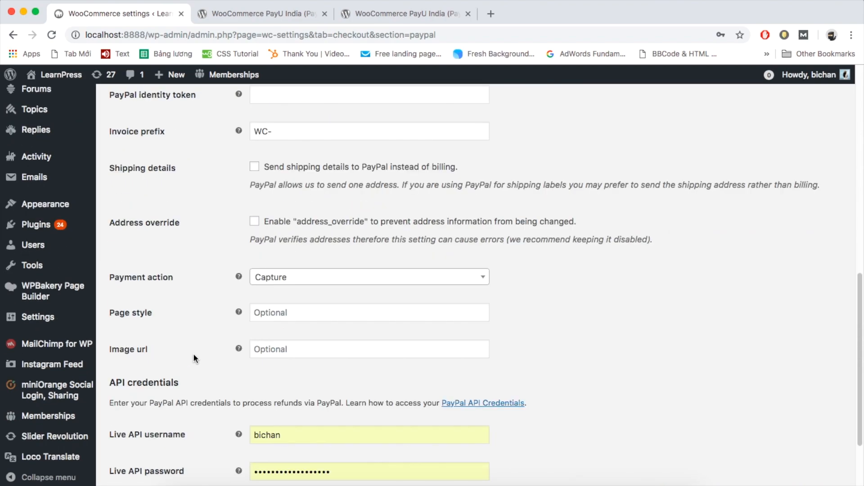
scroll(down, 3)
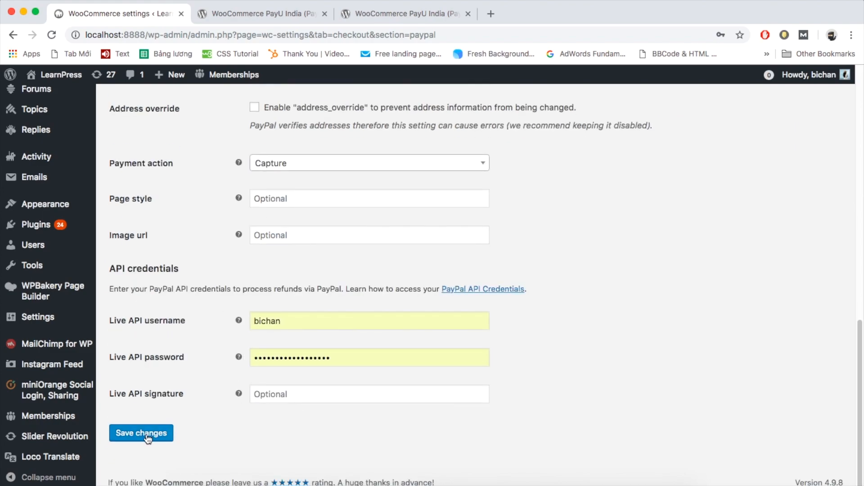
click(142, 433)
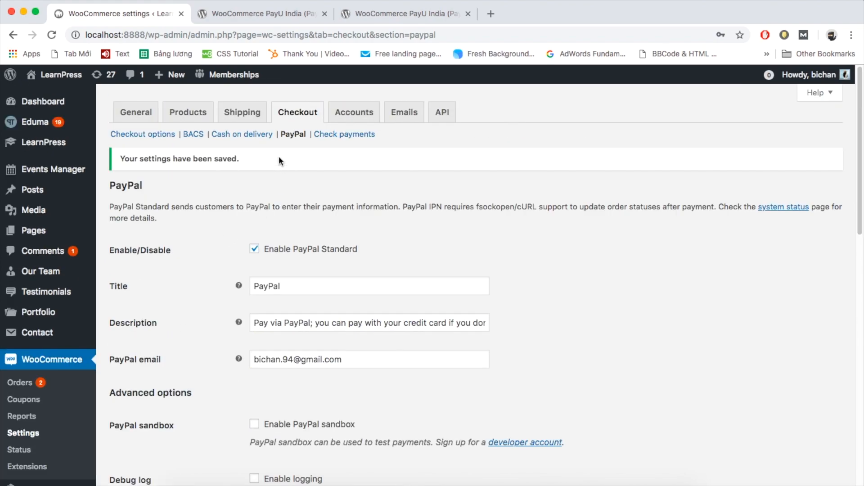
click(143, 134)
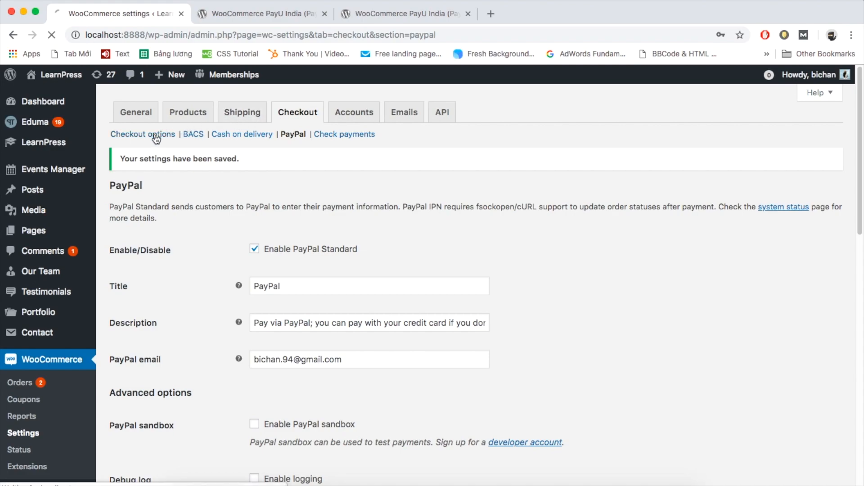
Step: View the Payment gateways list showing bank transfer and PayPal enabled
click(143, 134)
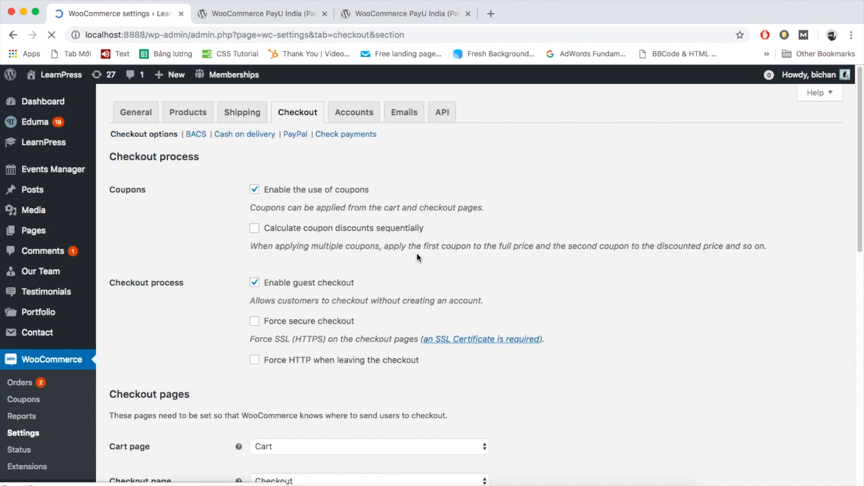
scroll(down, 3)
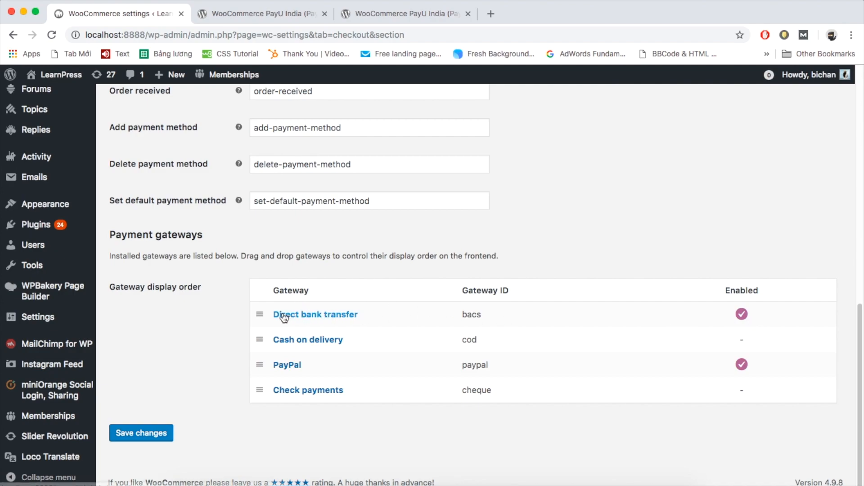
mouse_move(281, 356)
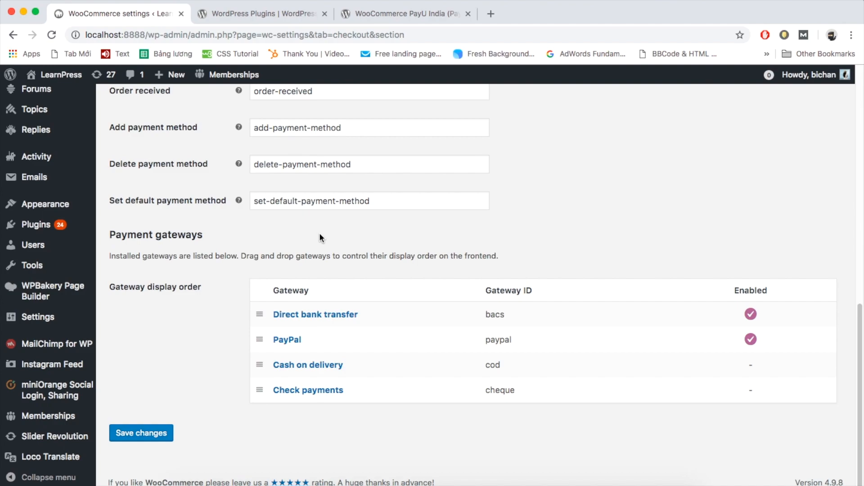
mouse_move(319, 242)
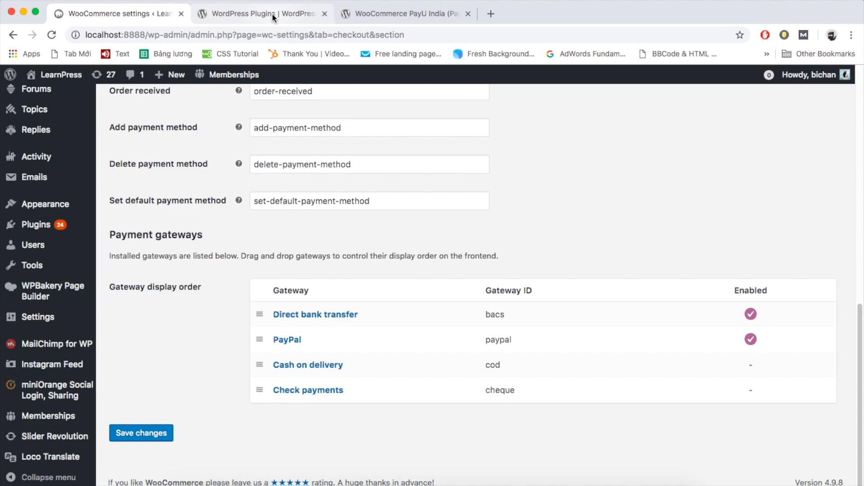
mouse_move(262, 14)
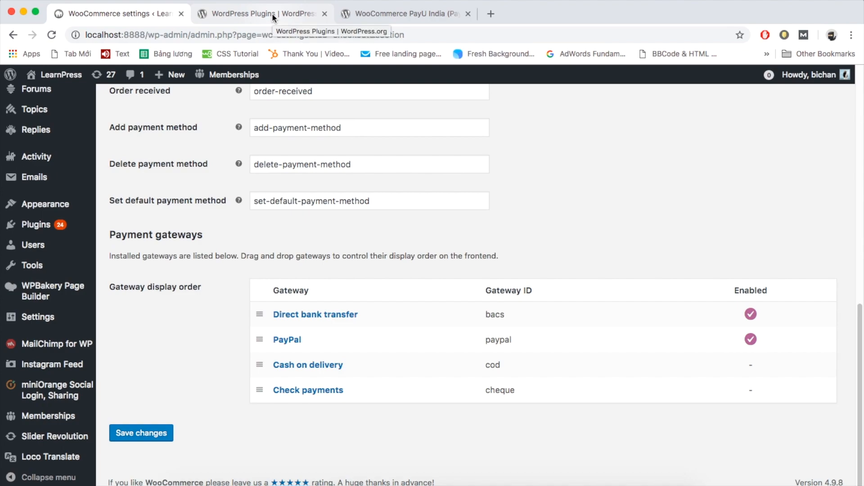
Step: Search WordPress.org for 'payu', download the WooCommerce PayU India zip, and return to the store
click(259, 13)
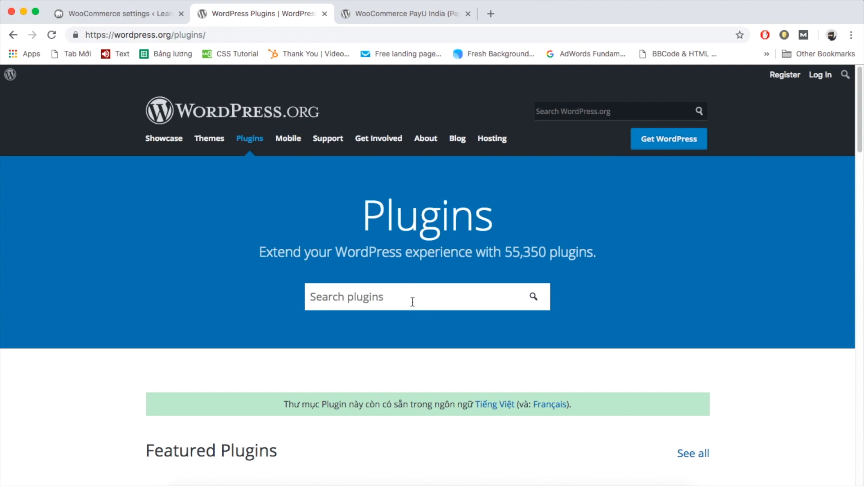
text(payu woocommerce)
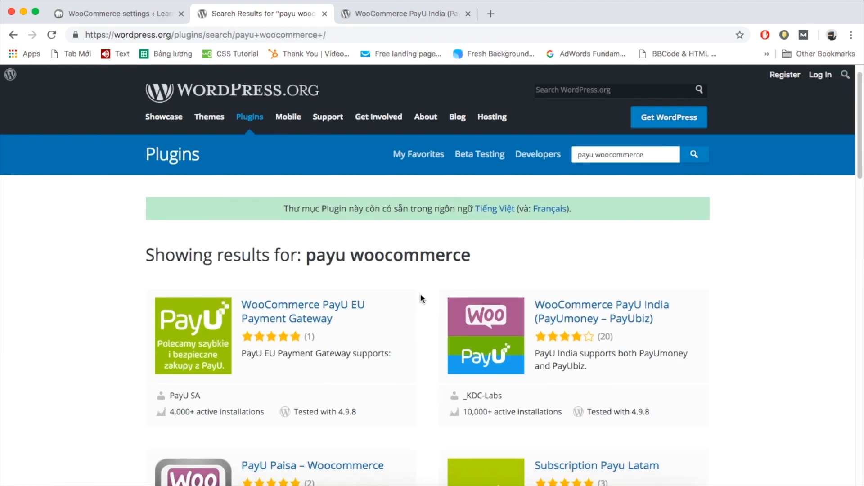
scroll(down, 3)
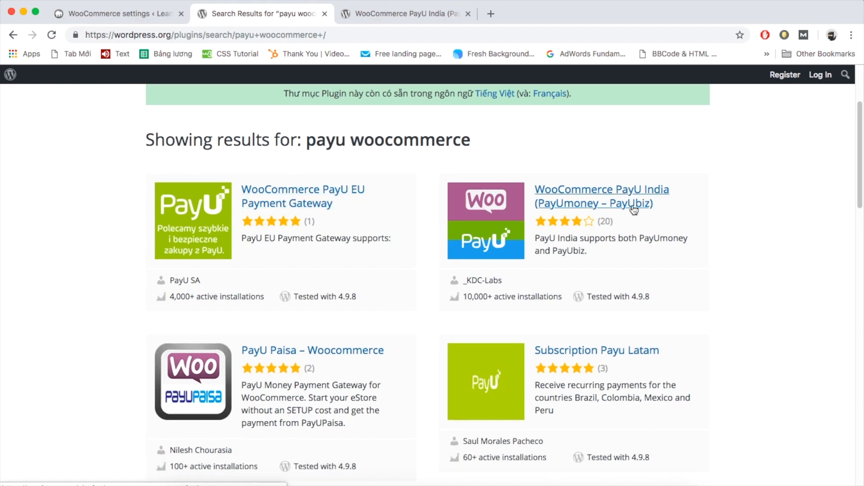
click(602, 196)
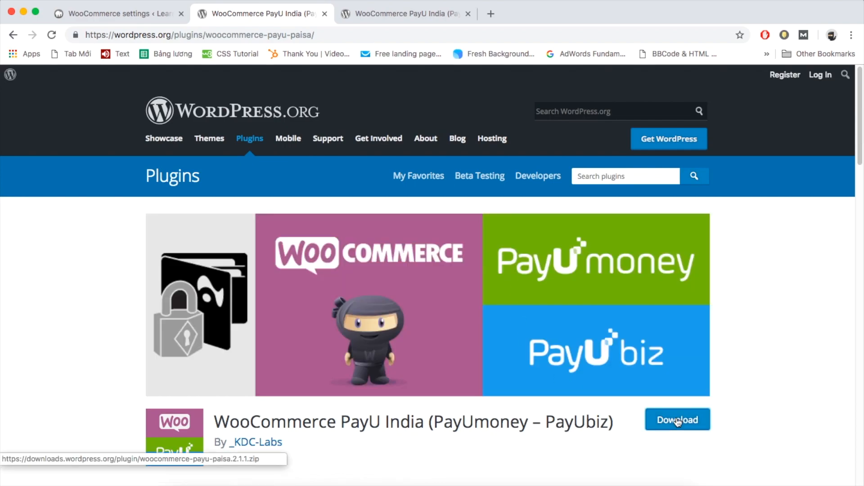
click(677, 420)
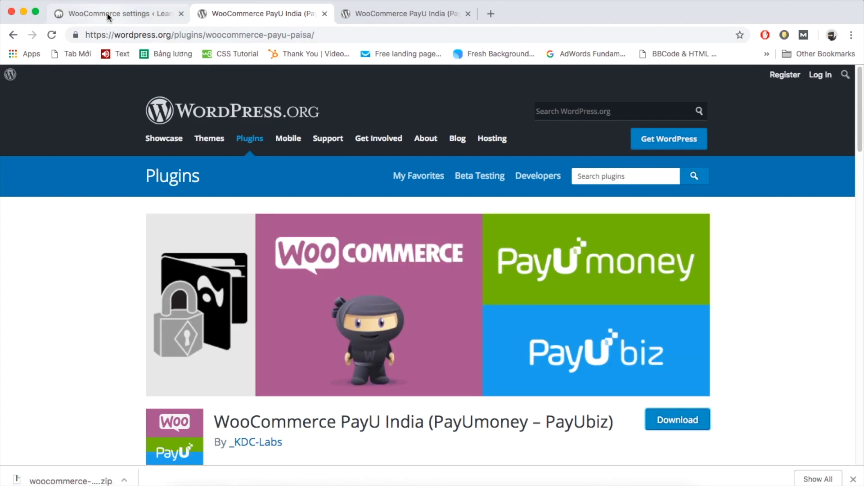
click(110, 13)
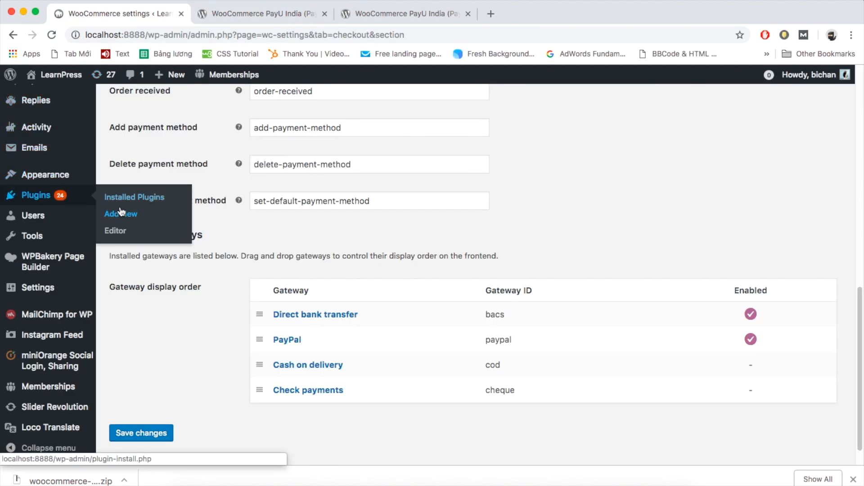
Step: Upload, install and activate the WooCommerce PayU India plugin, then view it among installed plugins
click(120, 214)
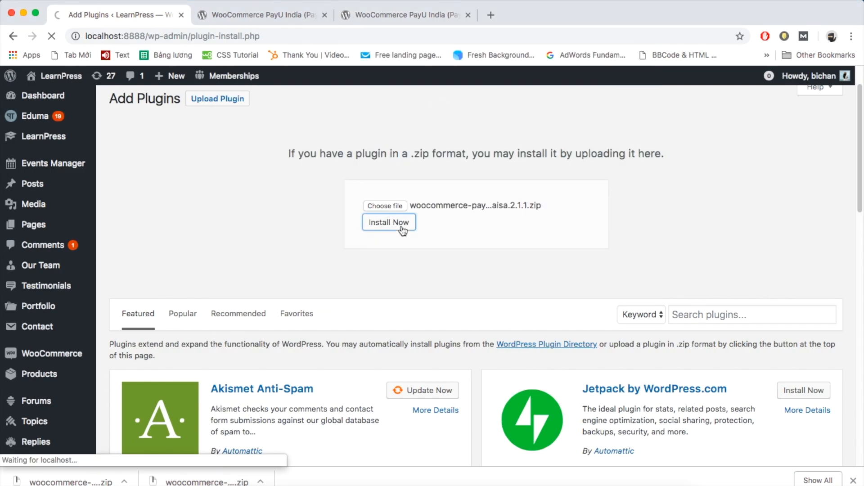
click(389, 223)
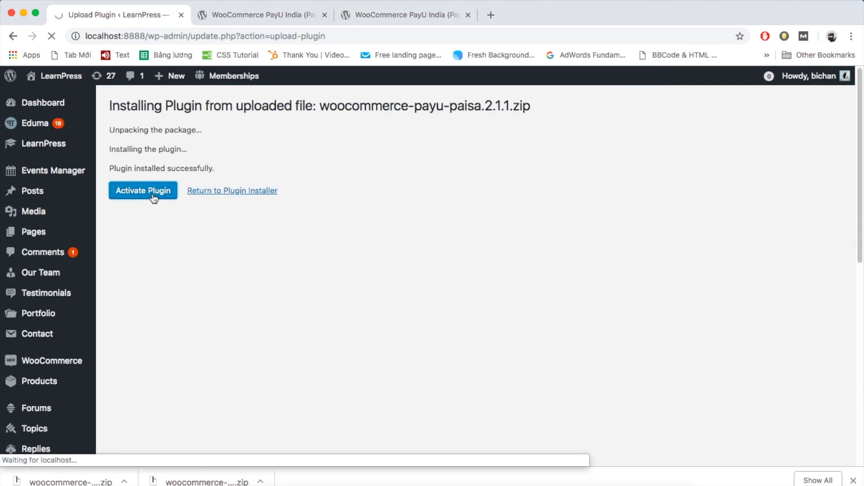
click(143, 189)
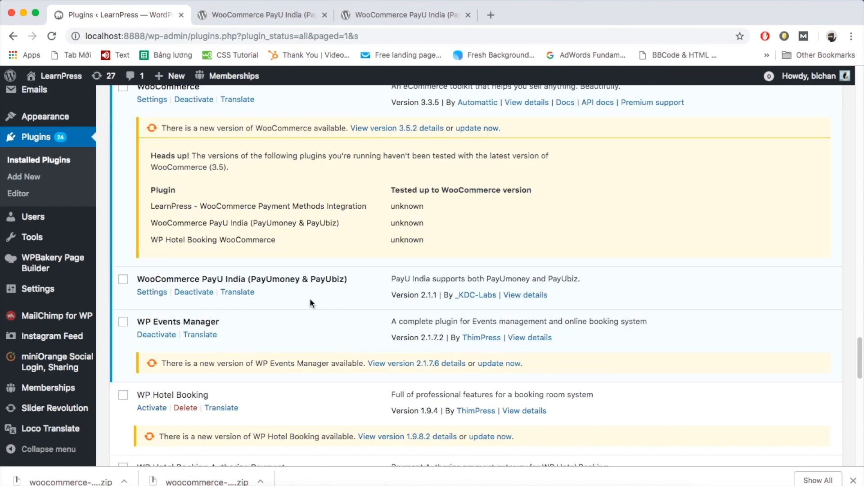
click(124, 279)
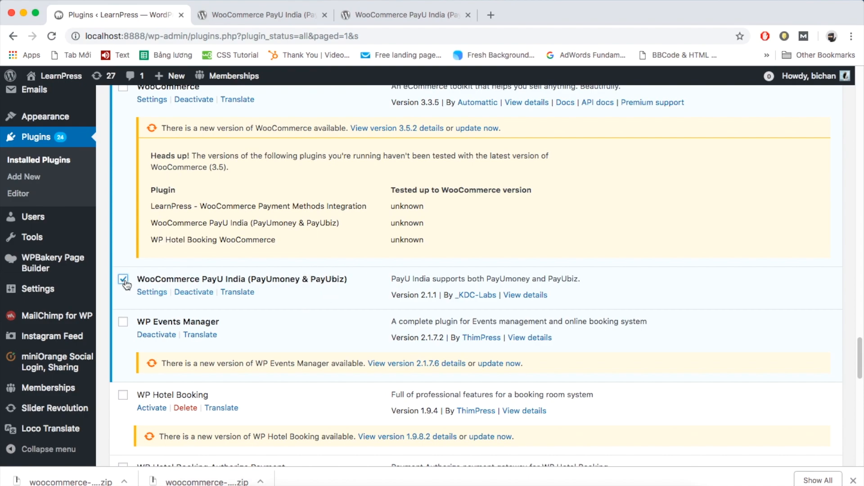
scroll(up, 3)
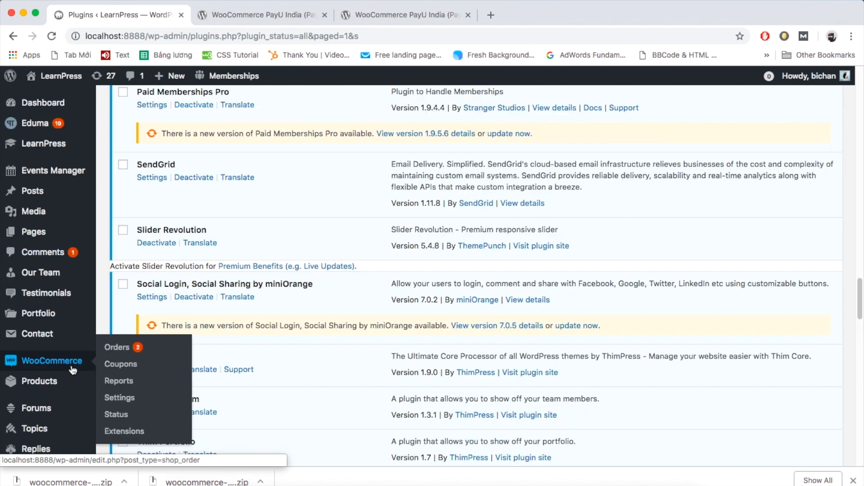
Step: Go to WooCommerce Settings > Checkout and open the new PayU India gateway's settings
click(119, 397)
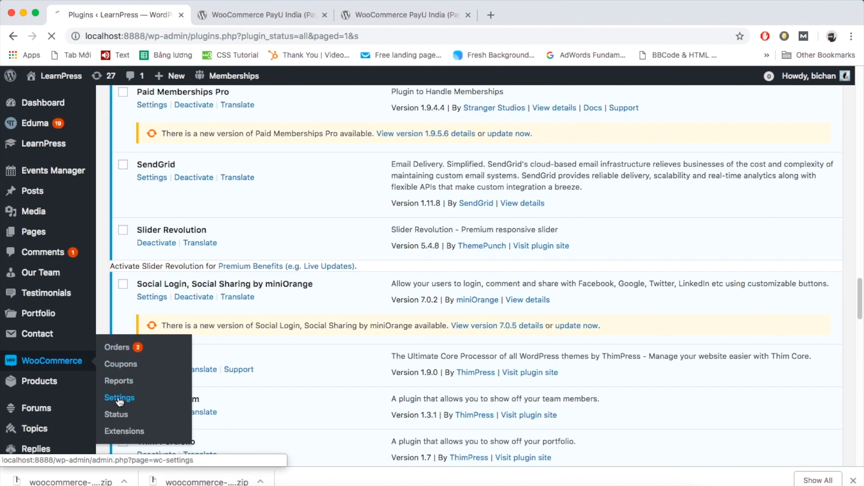
click(119, 397)
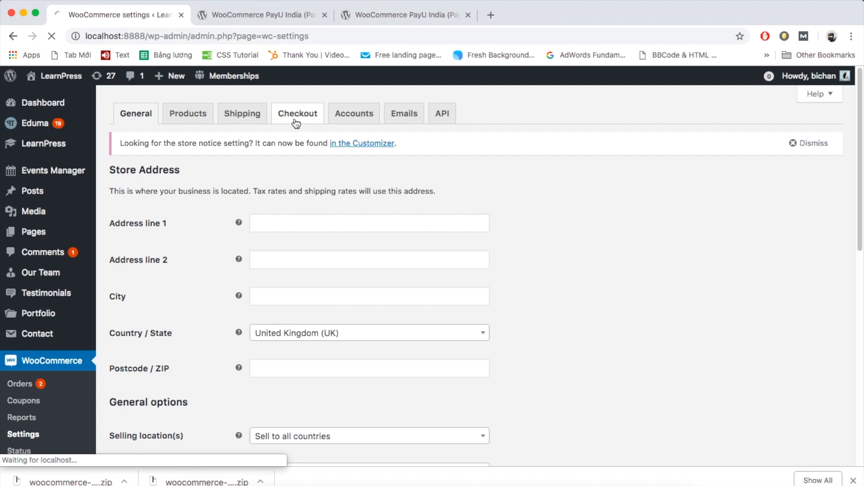
click(297, 114)
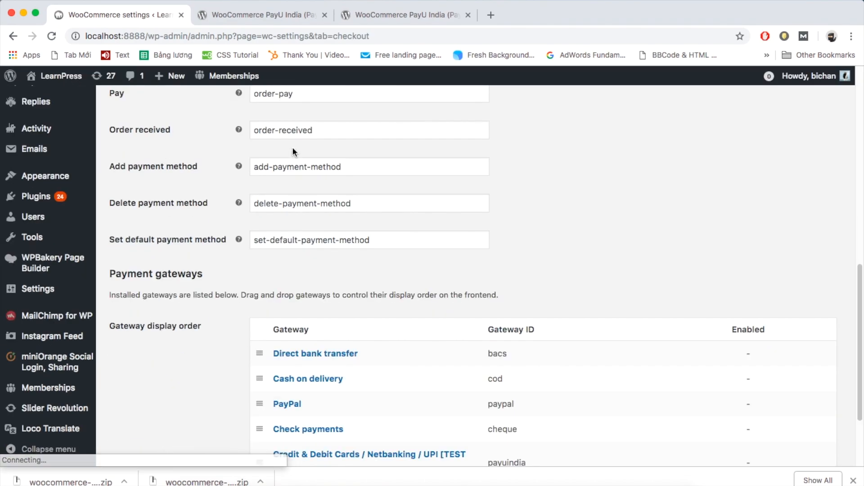
scroll(down, 3)
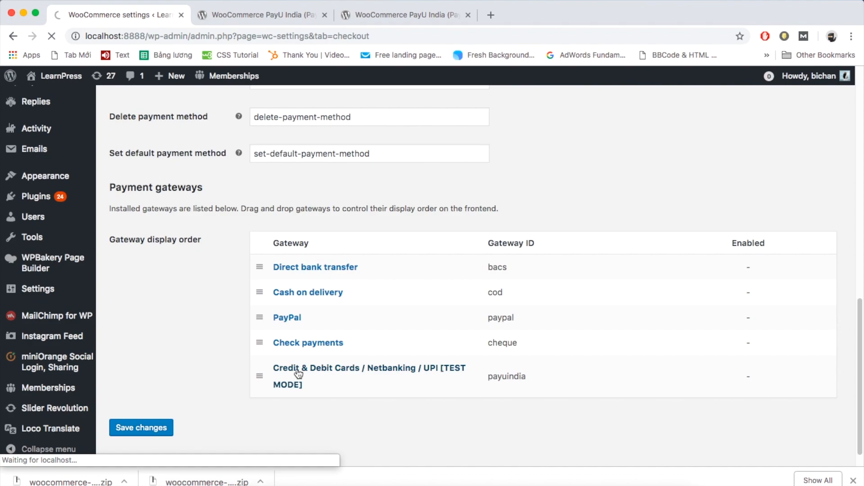
click(369, 376)
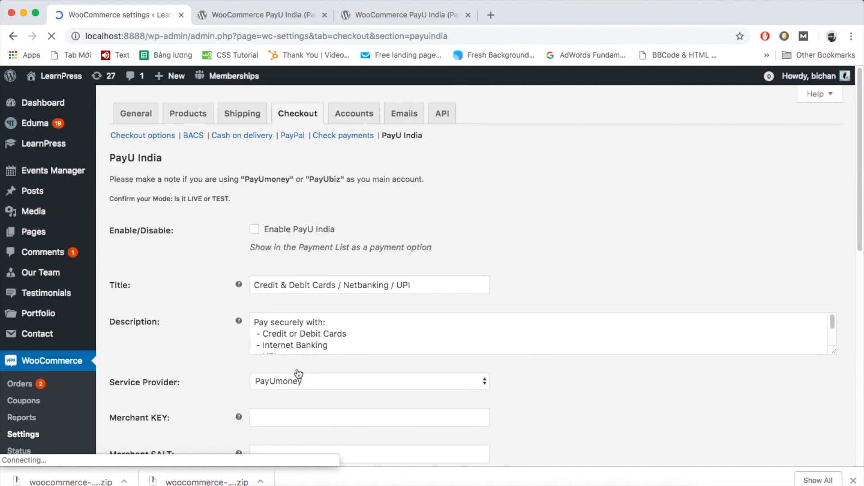
Step: Enable PayU India, keeping Test Mode, and review the available payment modes
click(253, 229)
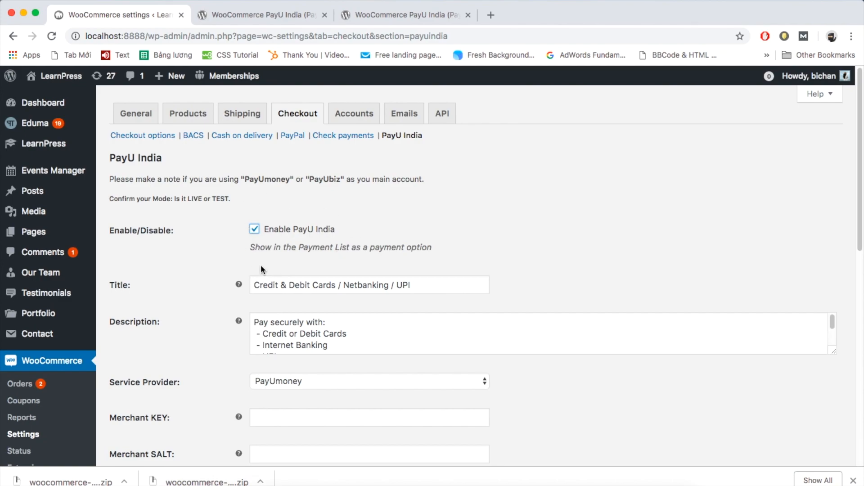
scroll(down, 3)
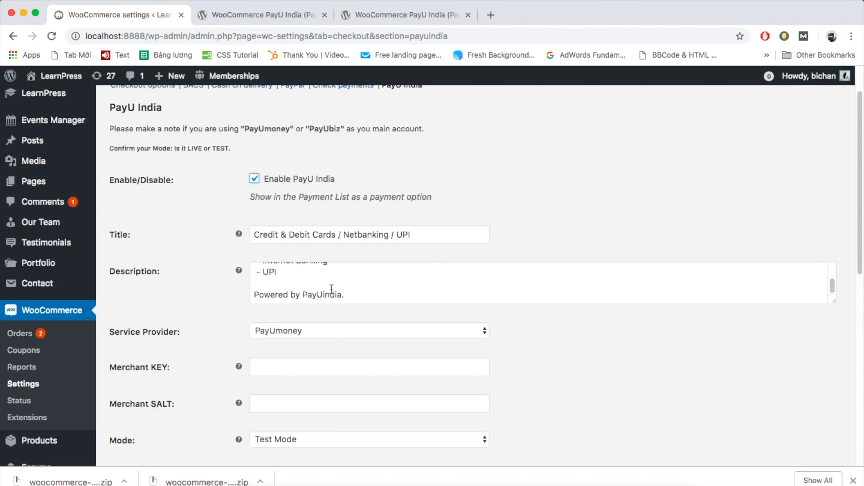
scroll(down, 3)
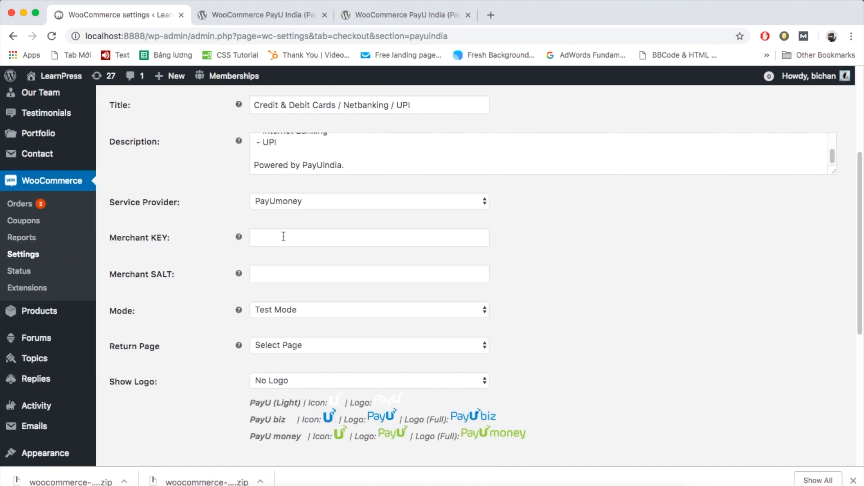
click(368, 309)
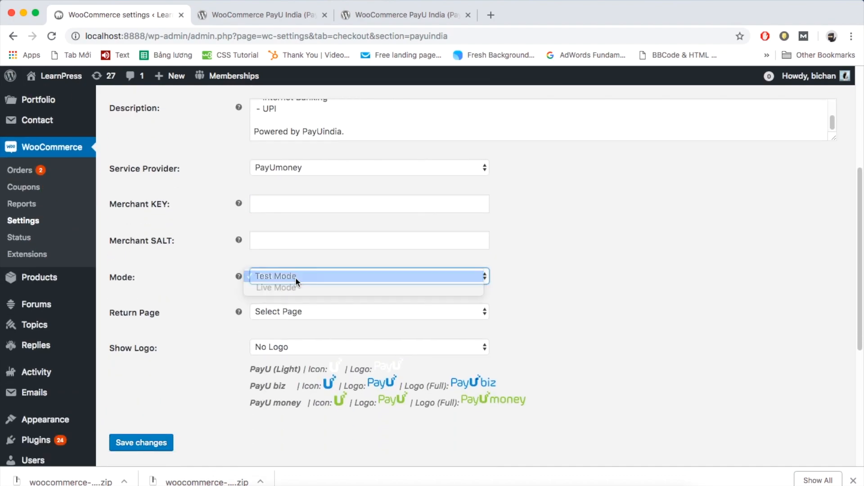
Step: Set Show Logo to Light - Logo and save the PayU India gateway settings
click(368, 347)
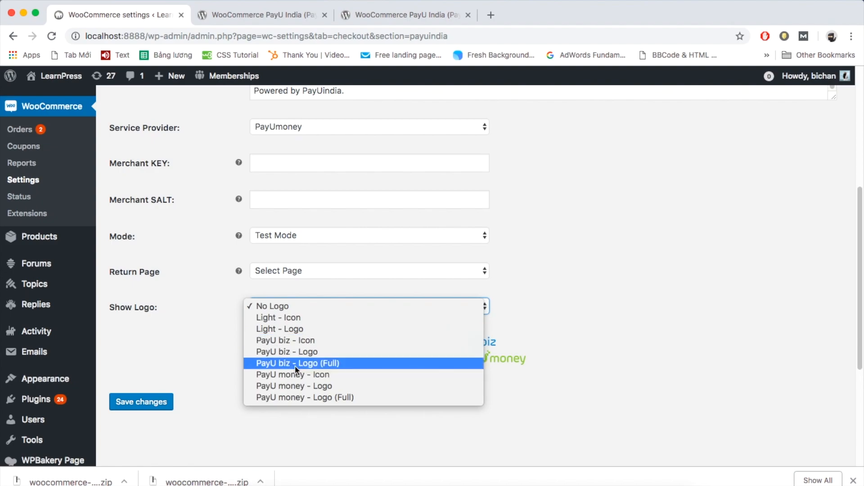
click(279, 330)
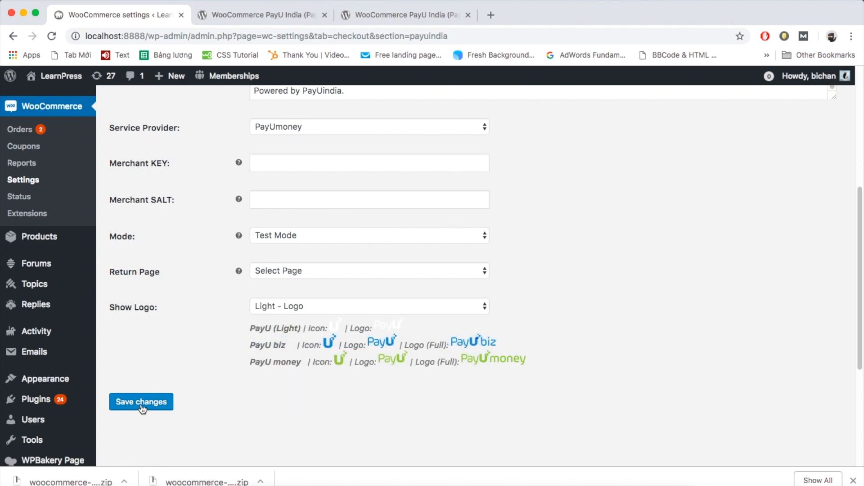
click(140, 401)
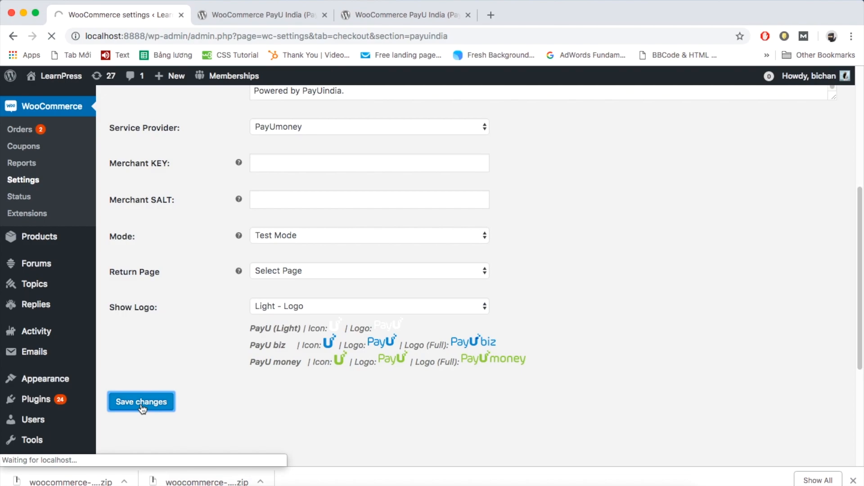
click(141, 401)
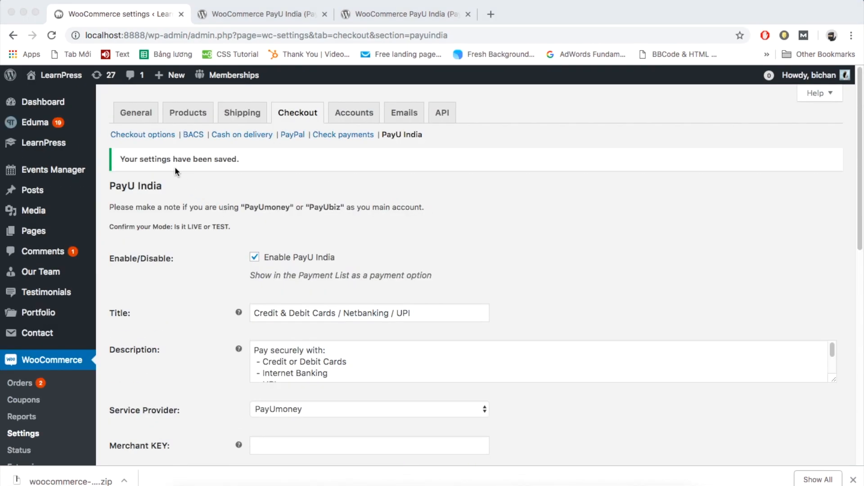
Step: Move PayU India above bank transfer and PayPal in Gateway display order and save changes
click(142, 134)
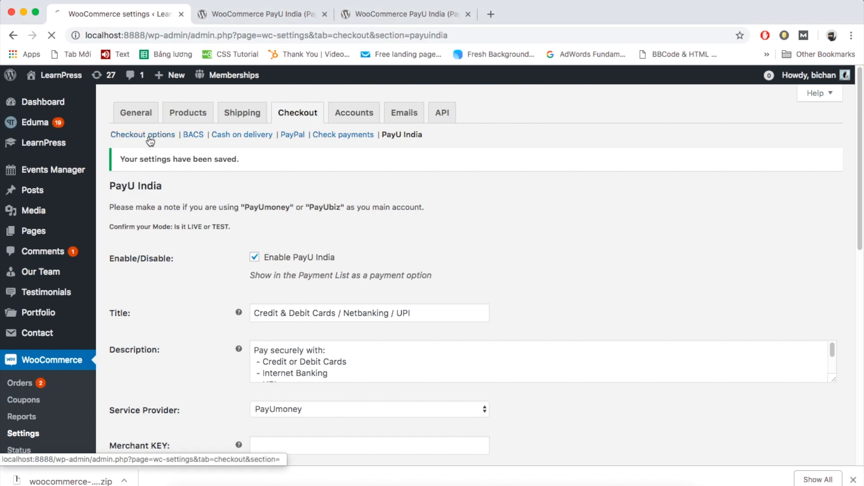
click(142, 134)
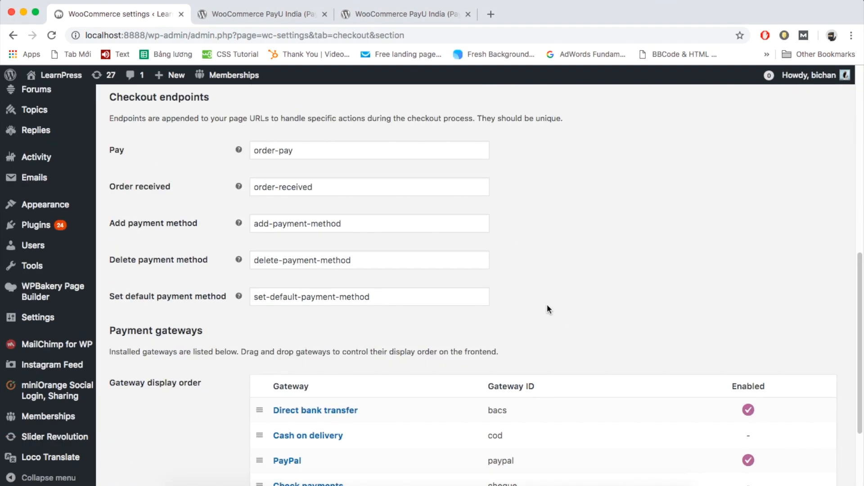
scroll(down, 3)
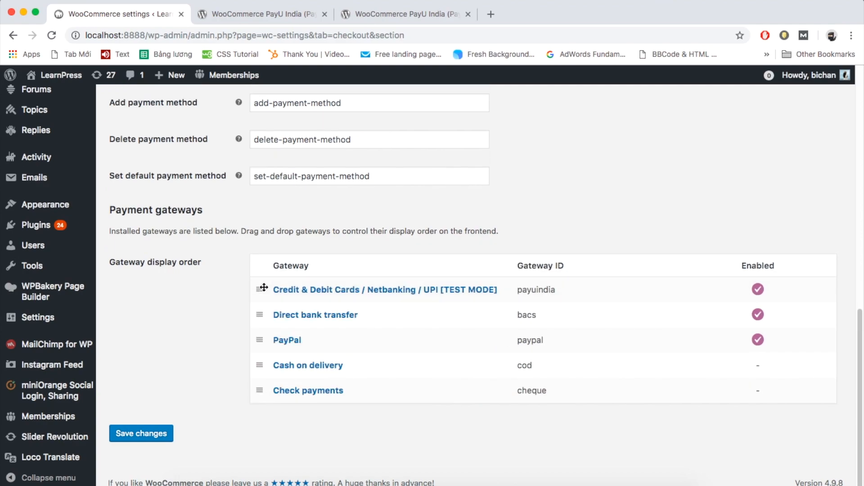
click(140, 433)
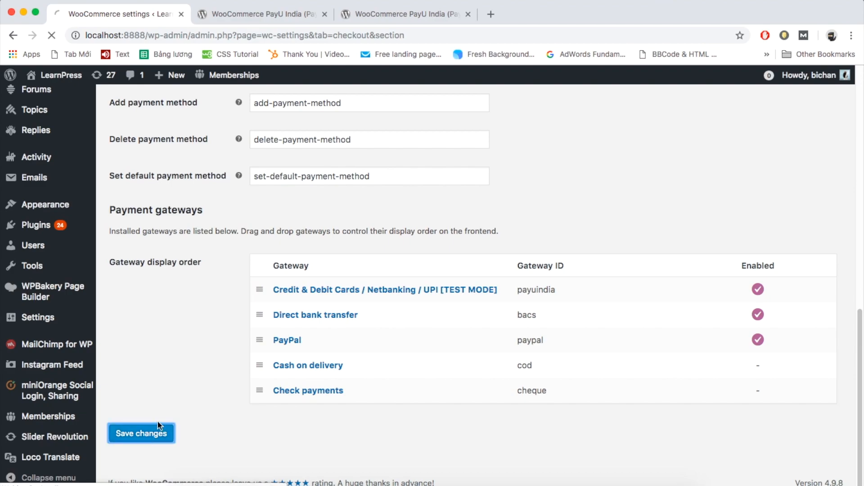
mouse_move(204, 373)
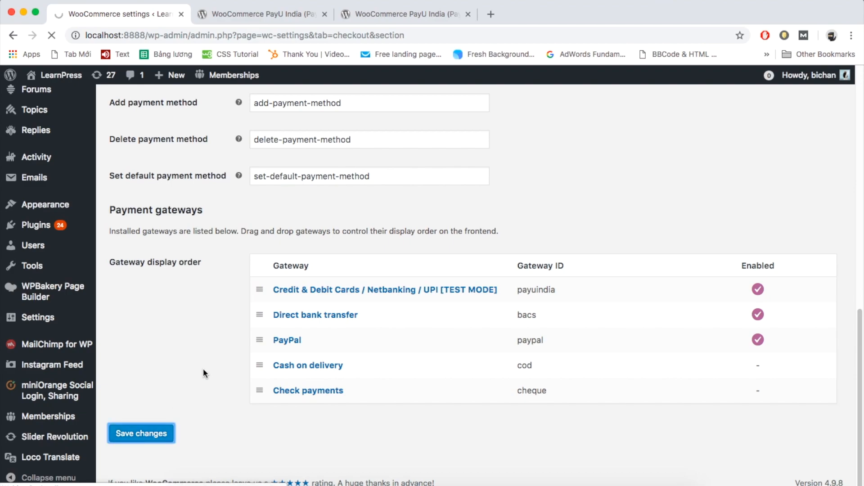
mouse_move(221, 375)
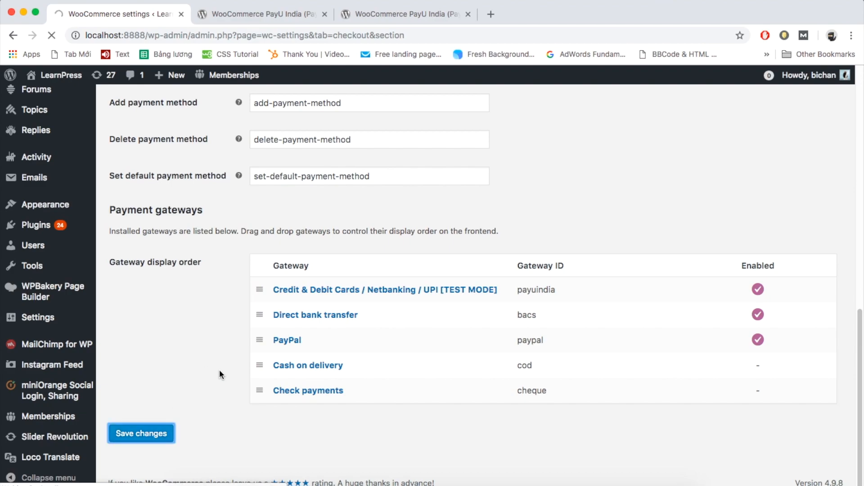
click(140, 433)
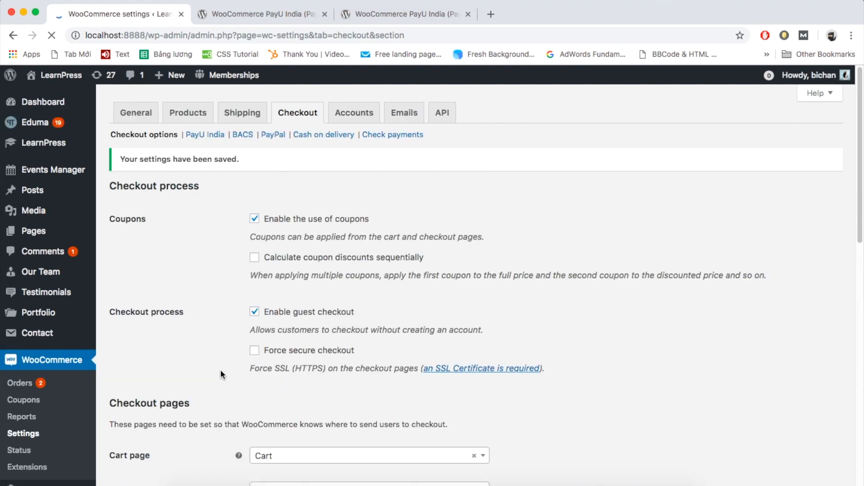